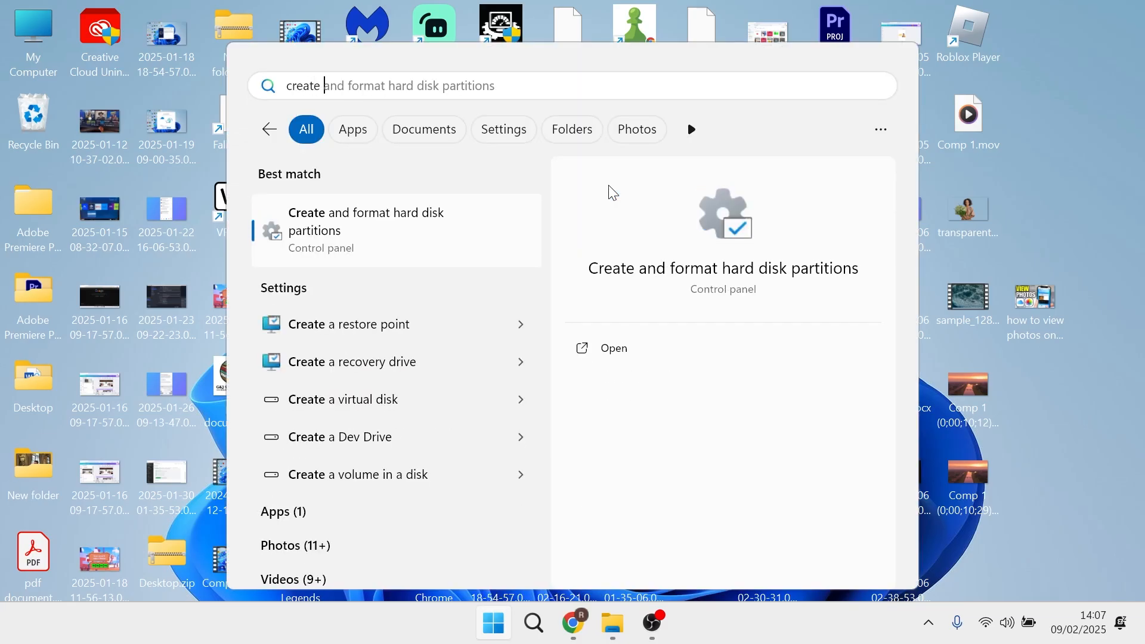
Step: Create a restore point named 'restore 1' for drive C: and dismiss the confirmation
type("create a restore point")
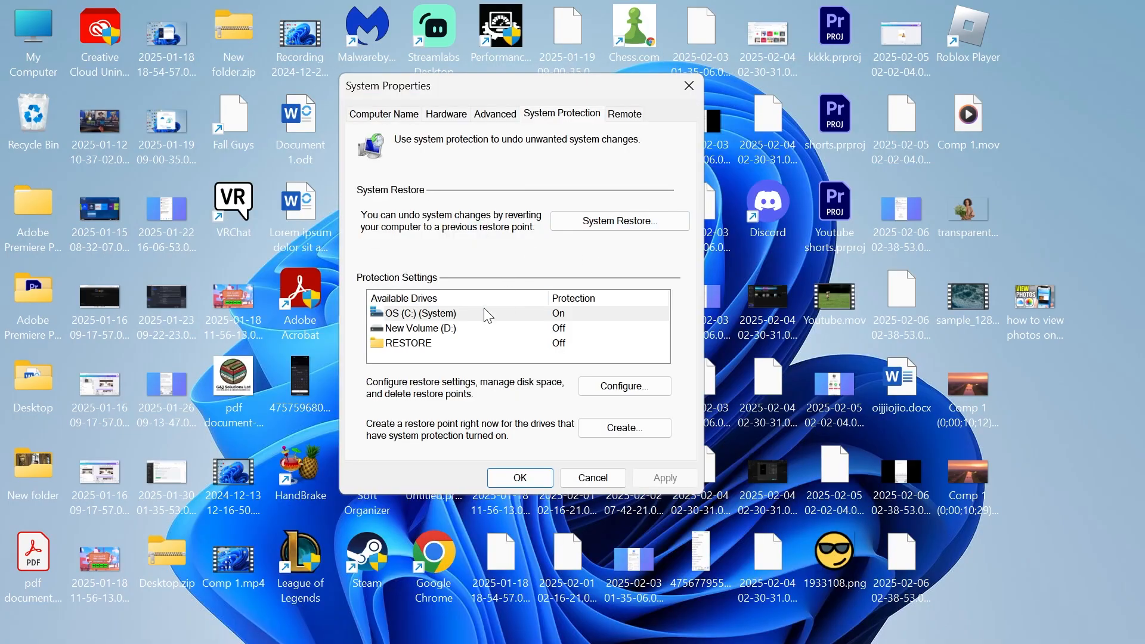
mouse_move(423, 321)
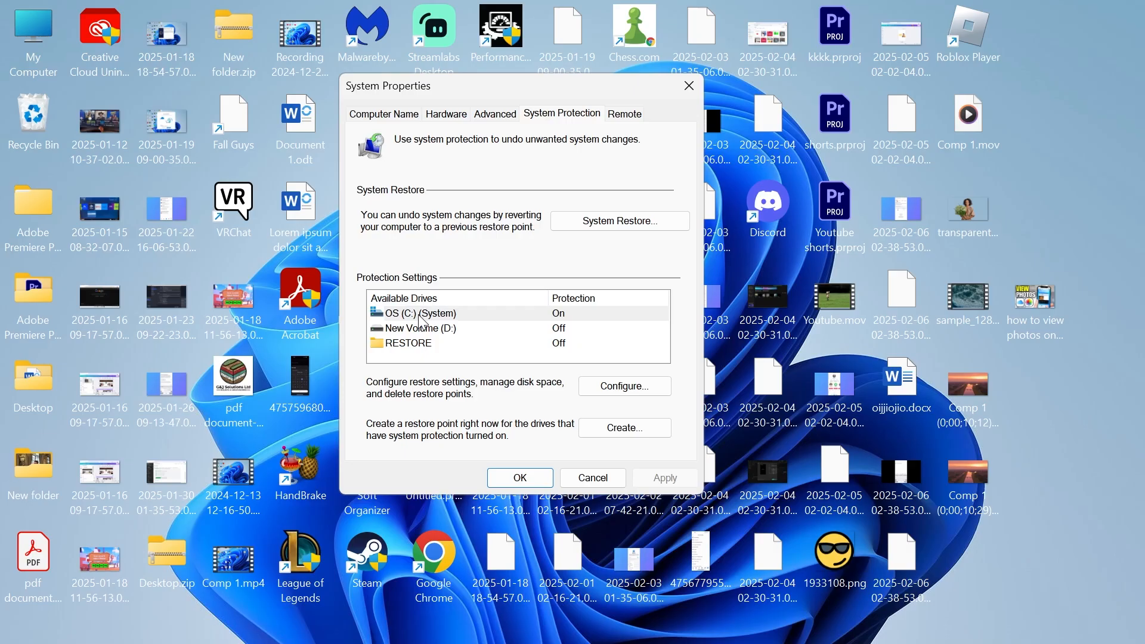
left_click(415, 313)
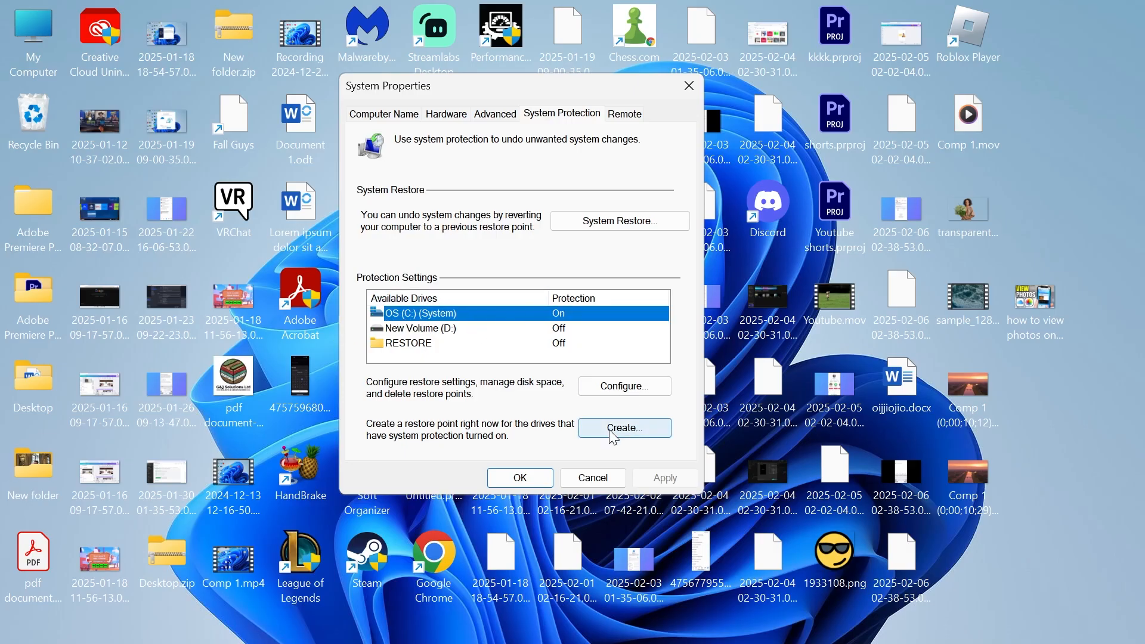
left_click(625, 428)
type("restore 1")
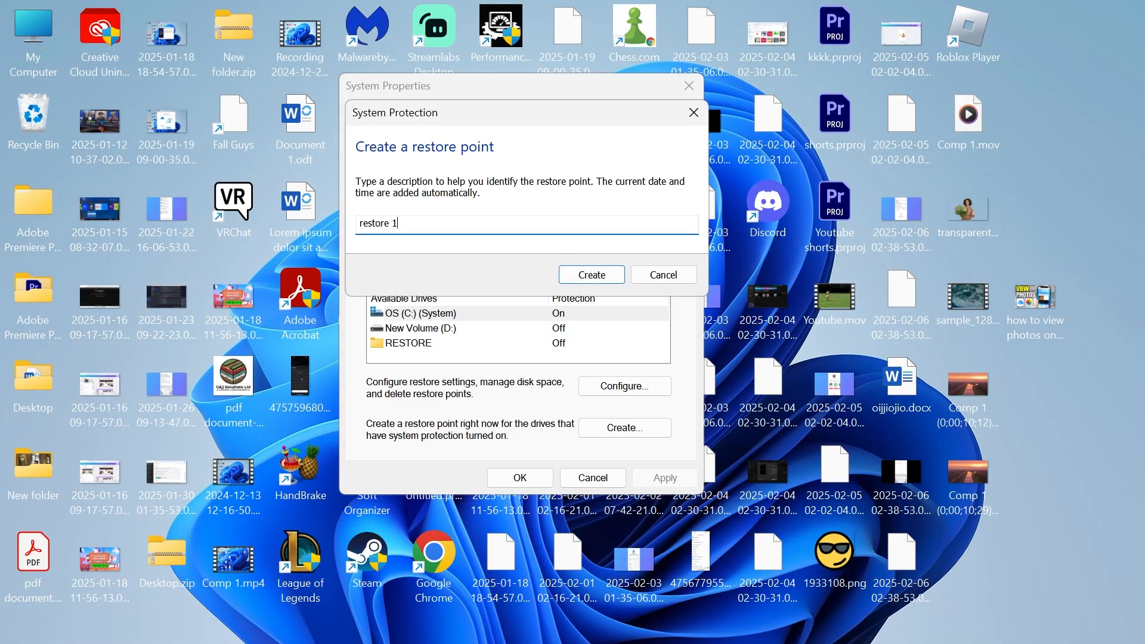
left_click(591, 274)
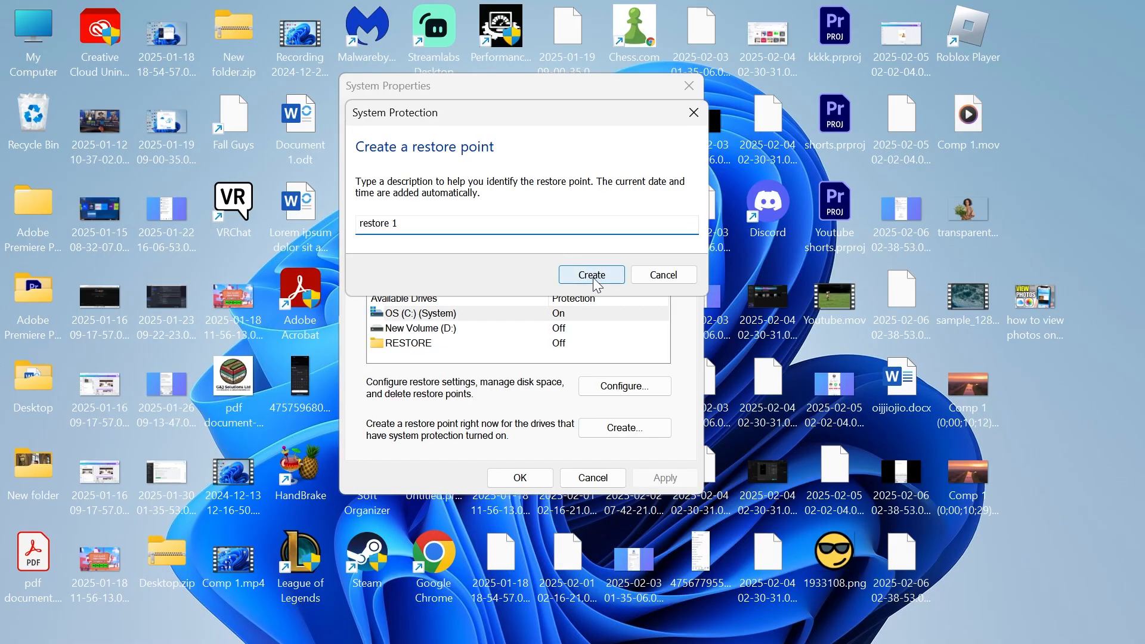
left_click(591, 275)
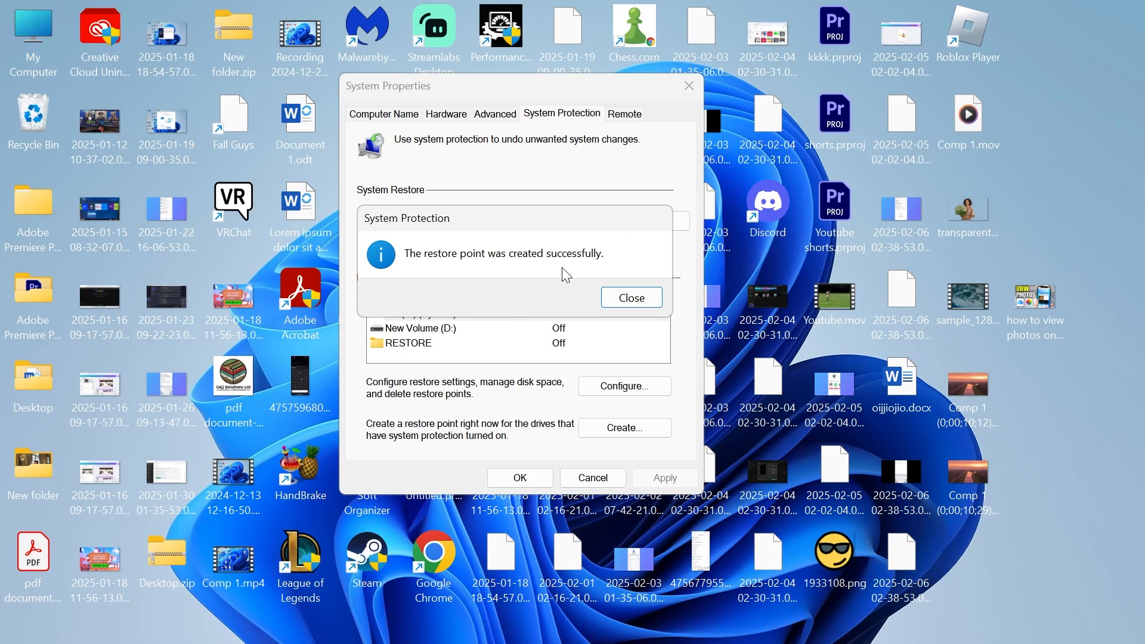
mouse_move(564, 180)
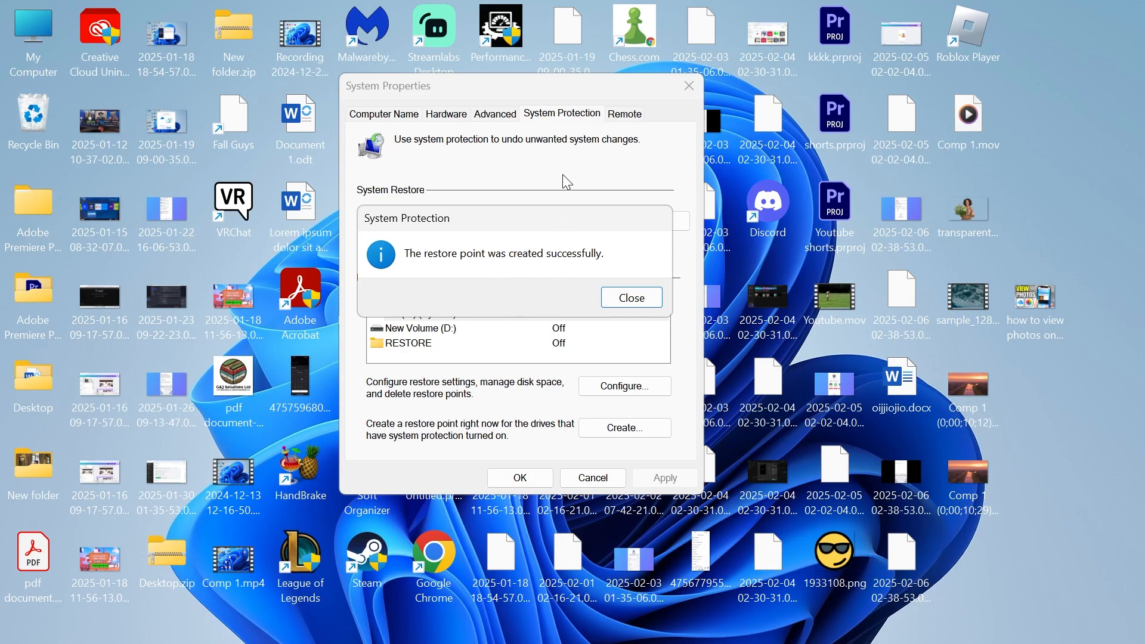
mouse_move(445, 259)
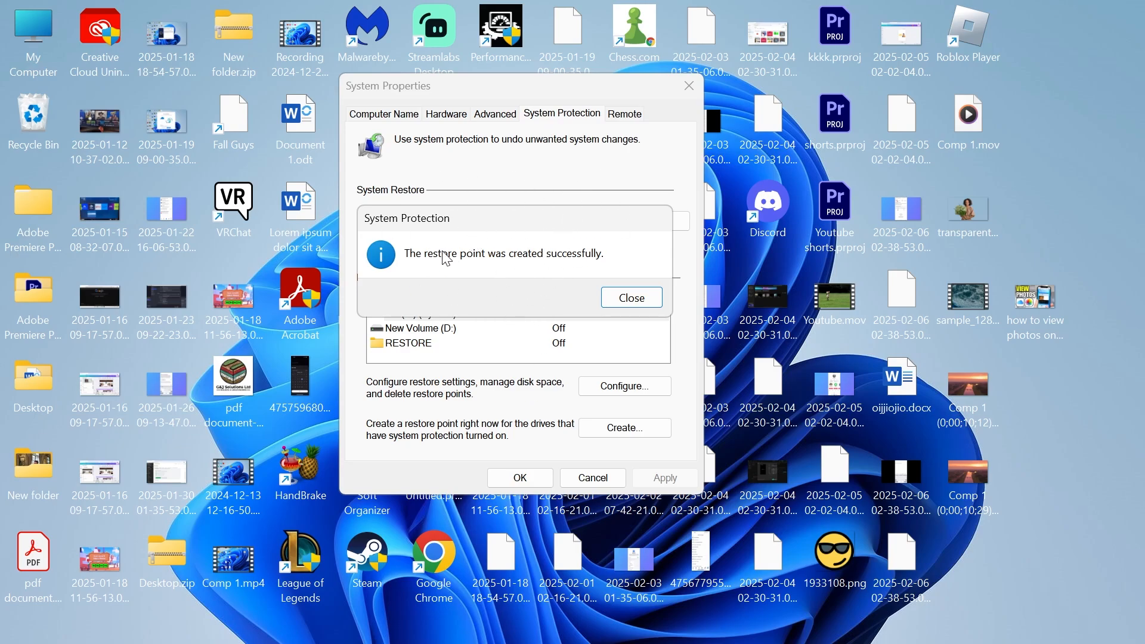
left_click(631, 297)
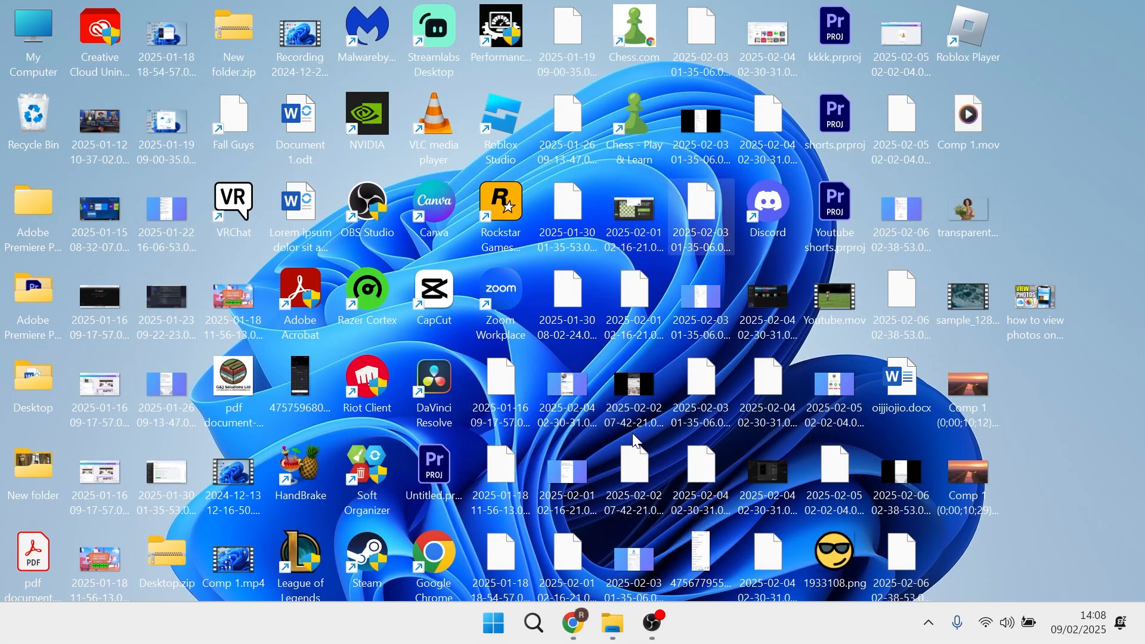
Step: Browse from My Computer through C: and Program Files (x86) into the Epic Games folder
double_click(32, 30)
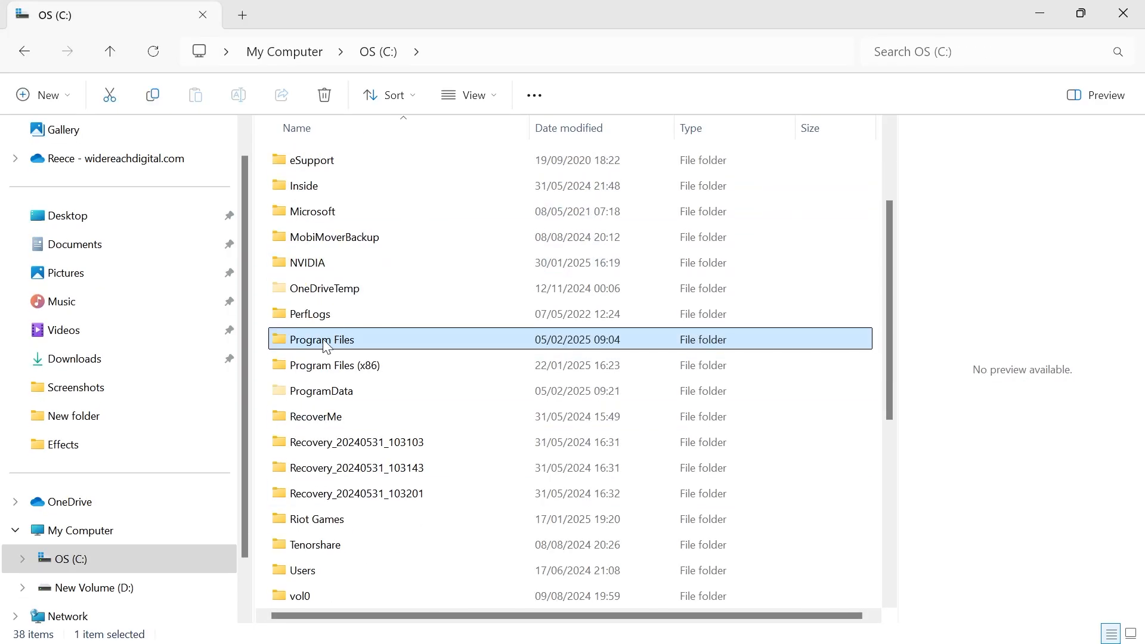
mouse_move(310, 343)
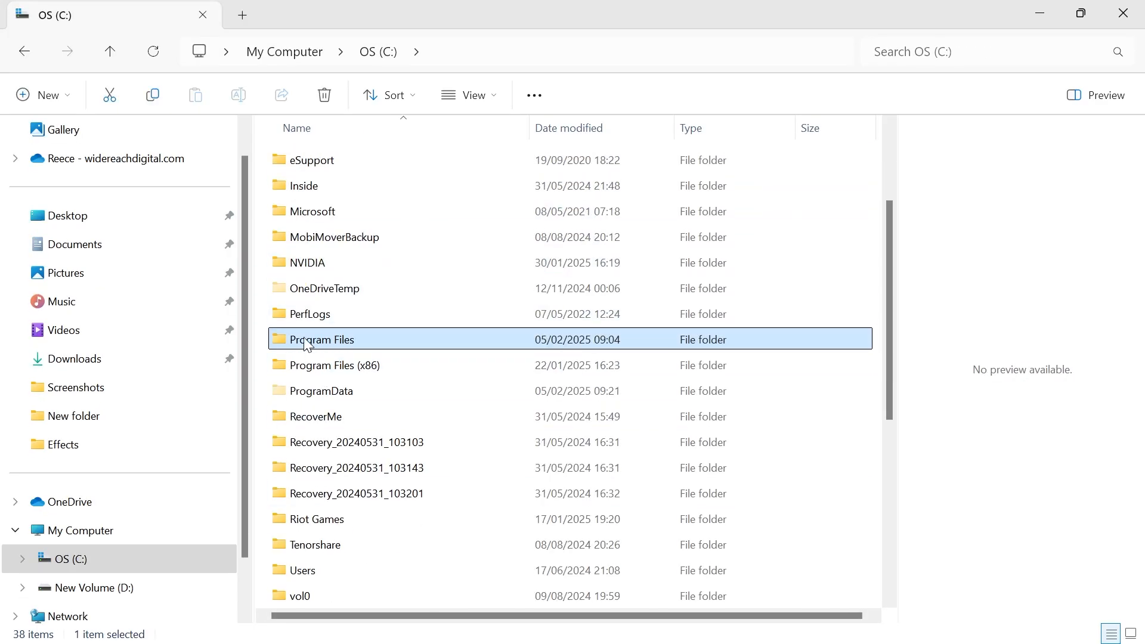
double_click(324, 340)
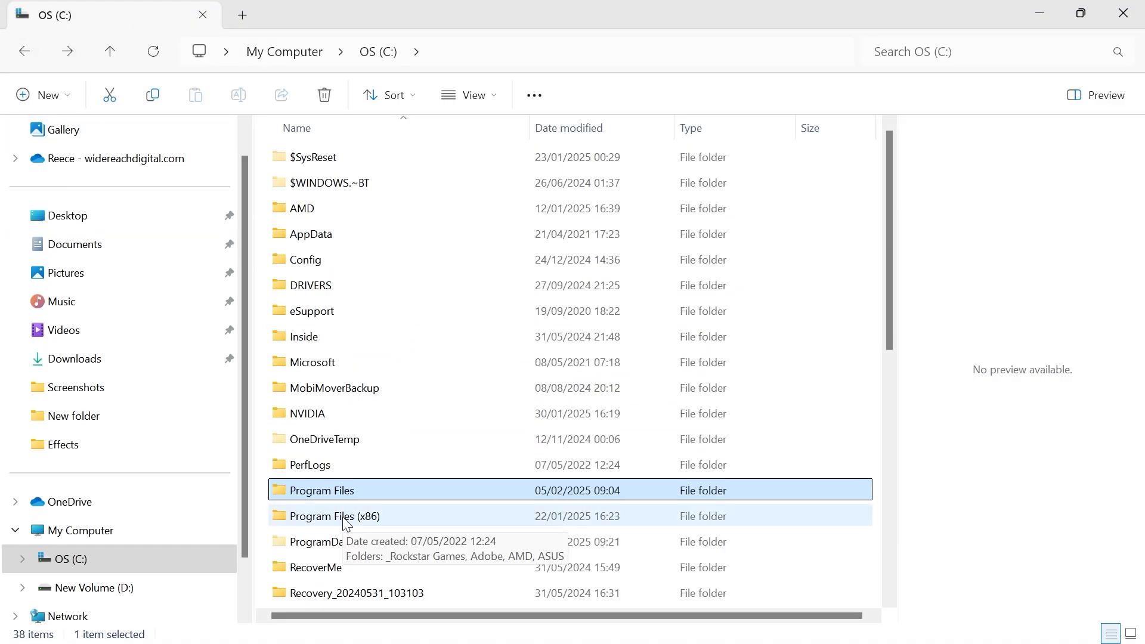
double_click(334, 516)
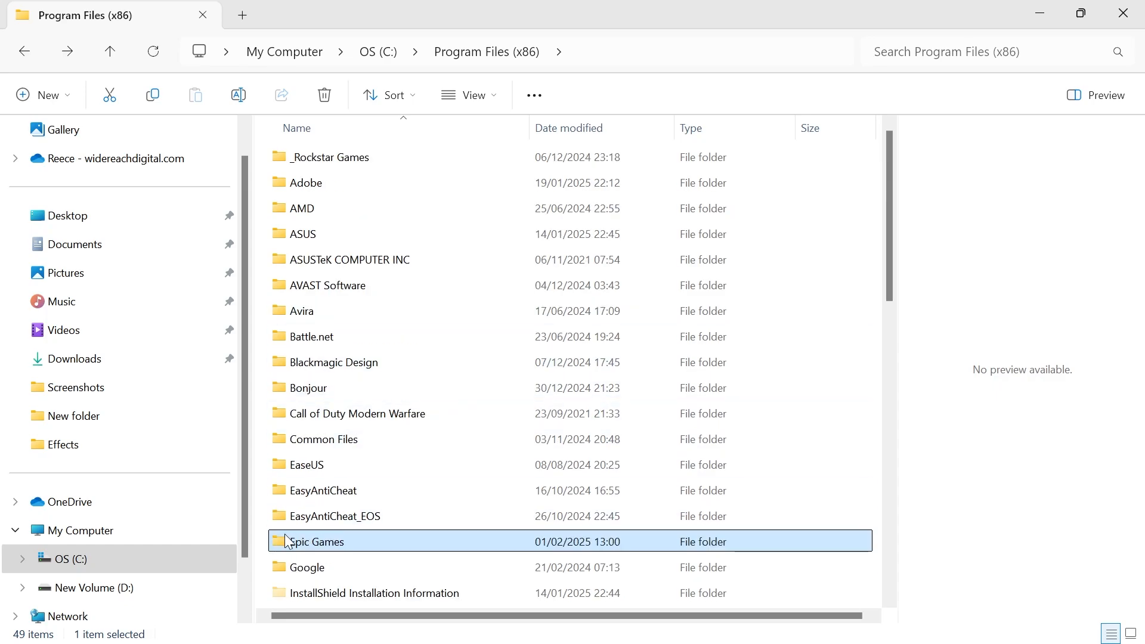
mouse_move(289, 549)
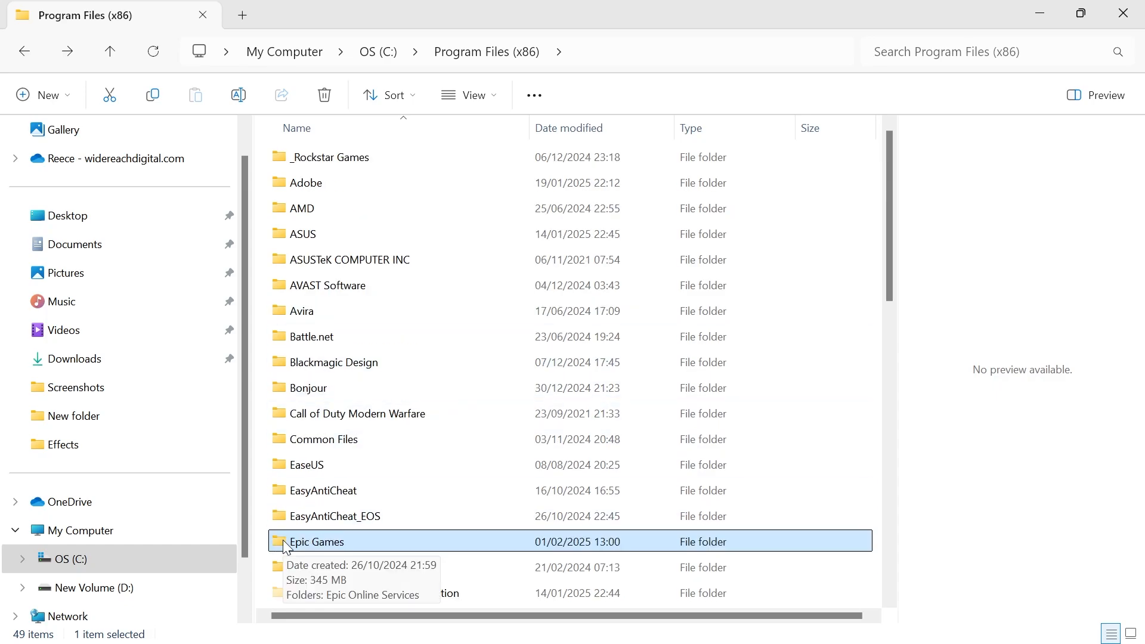
double_click(316, 541)
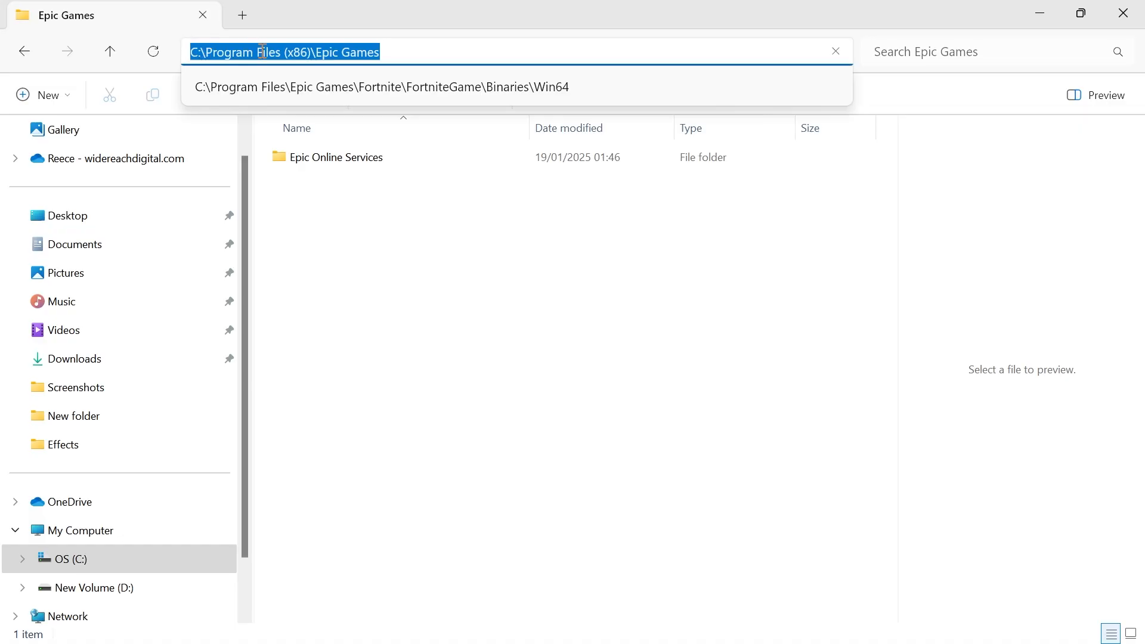
mouse_move(344, 60)
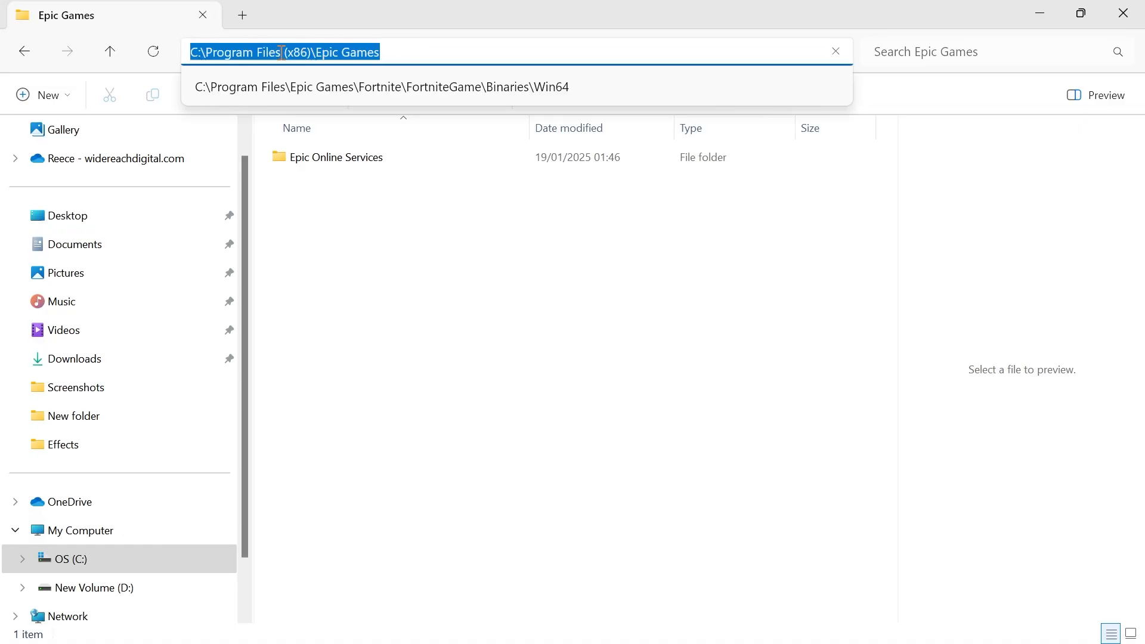
Step: Copy the C:\Program Files (x86)\Epic Games path from the address bar
right_click(325, 54)
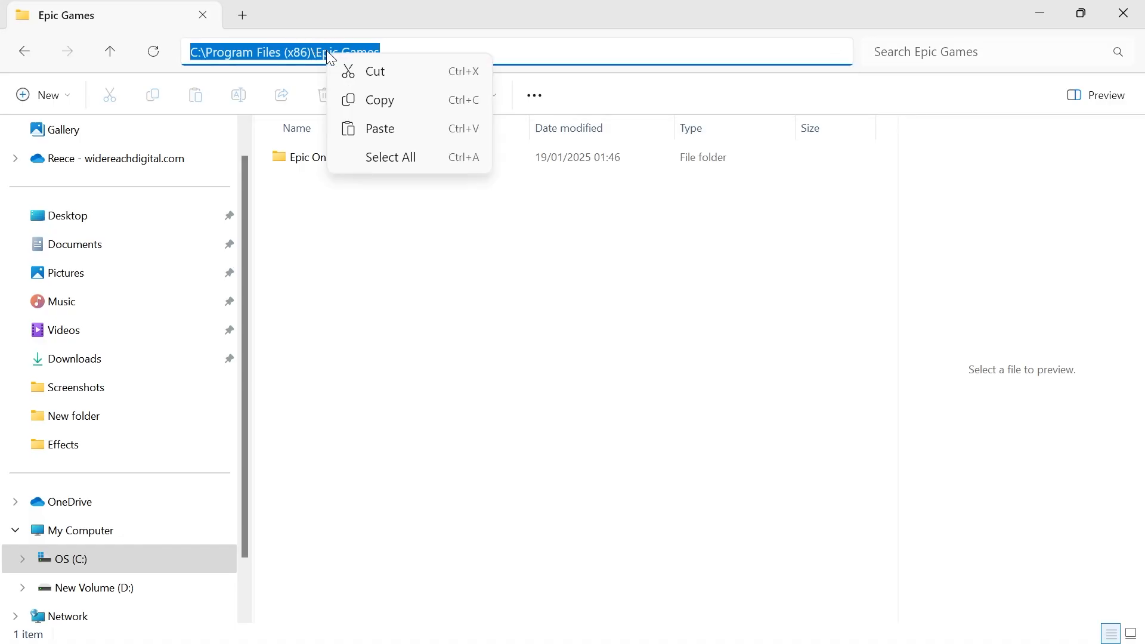
left_click(661, 243)
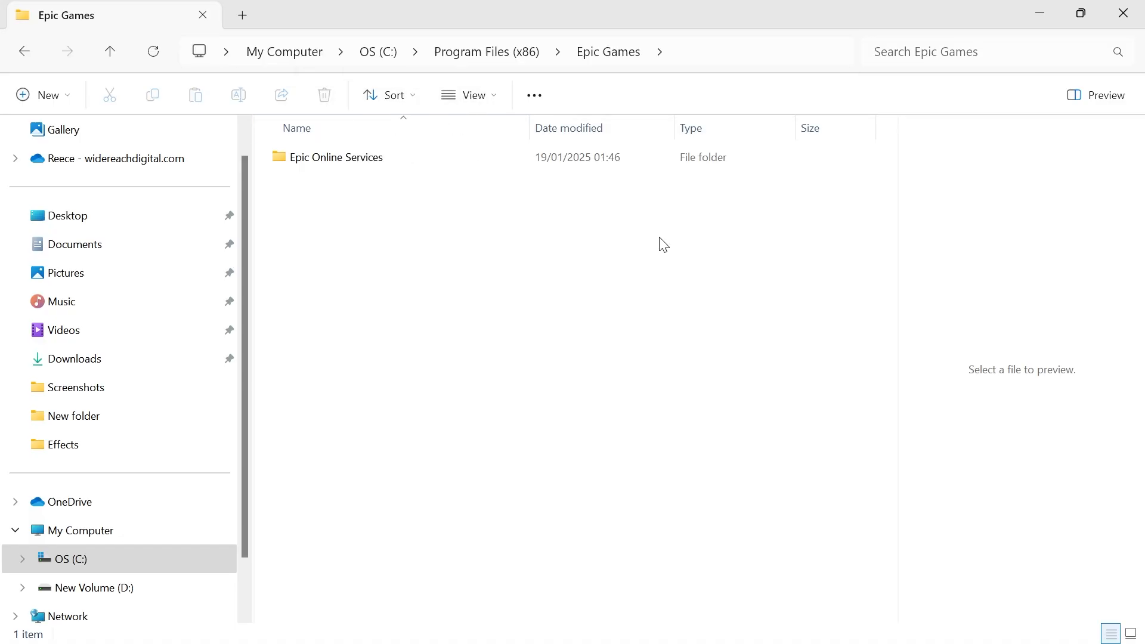
left_click(493, 623)
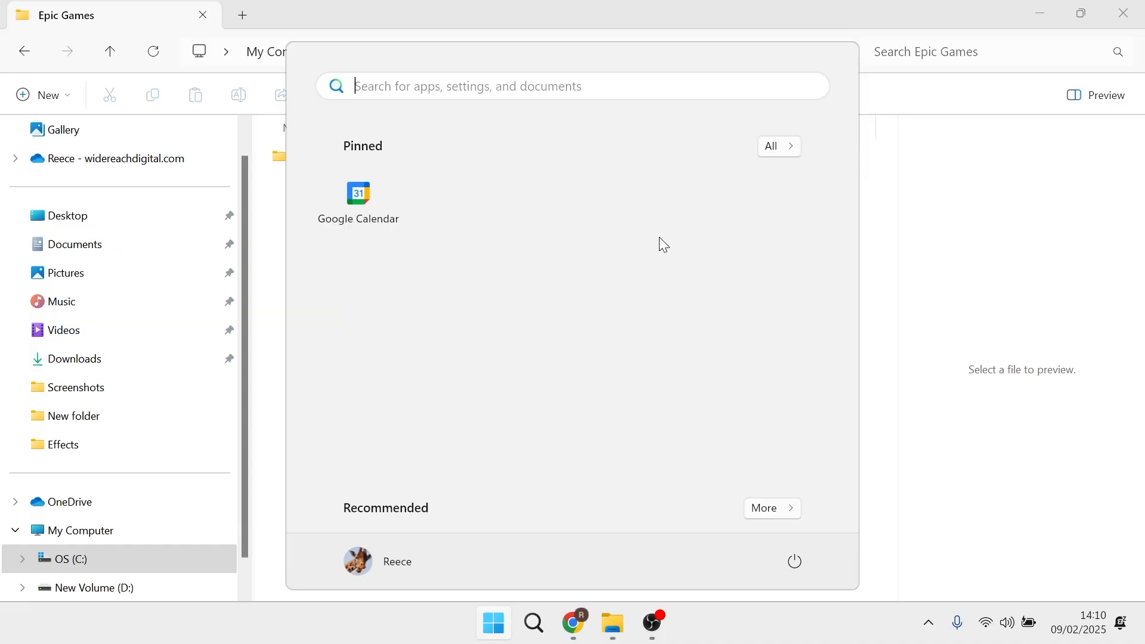
Step: In Notepad, write robocopy followed by the quoted source path "C:\Program Files (x86)\Epic Games"
type("notepad")
type("r")
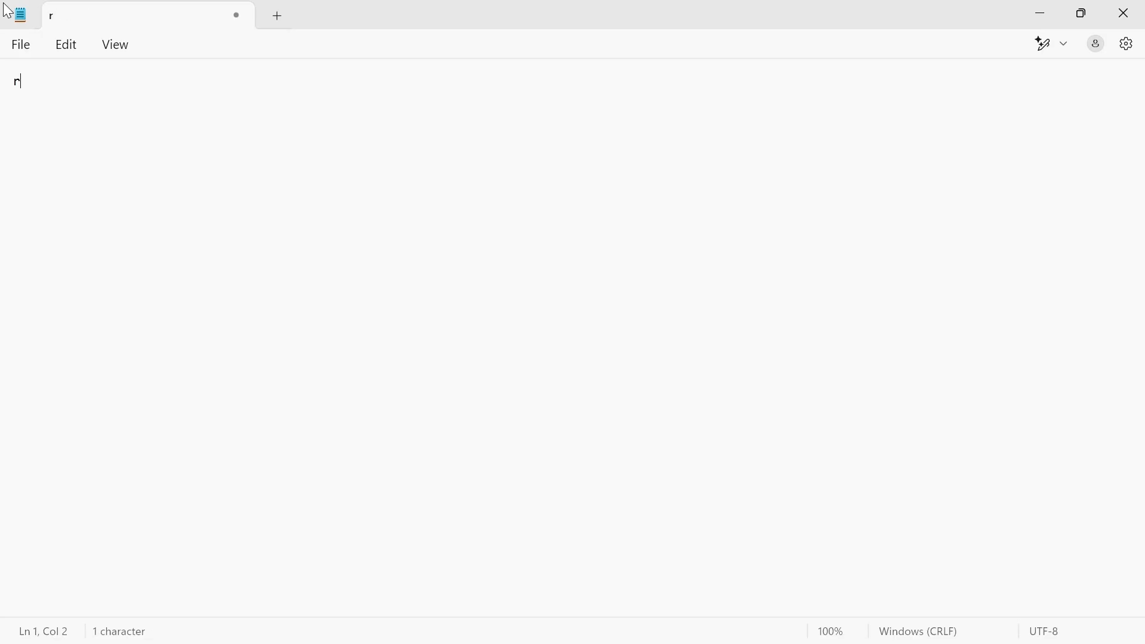
type("oboc")
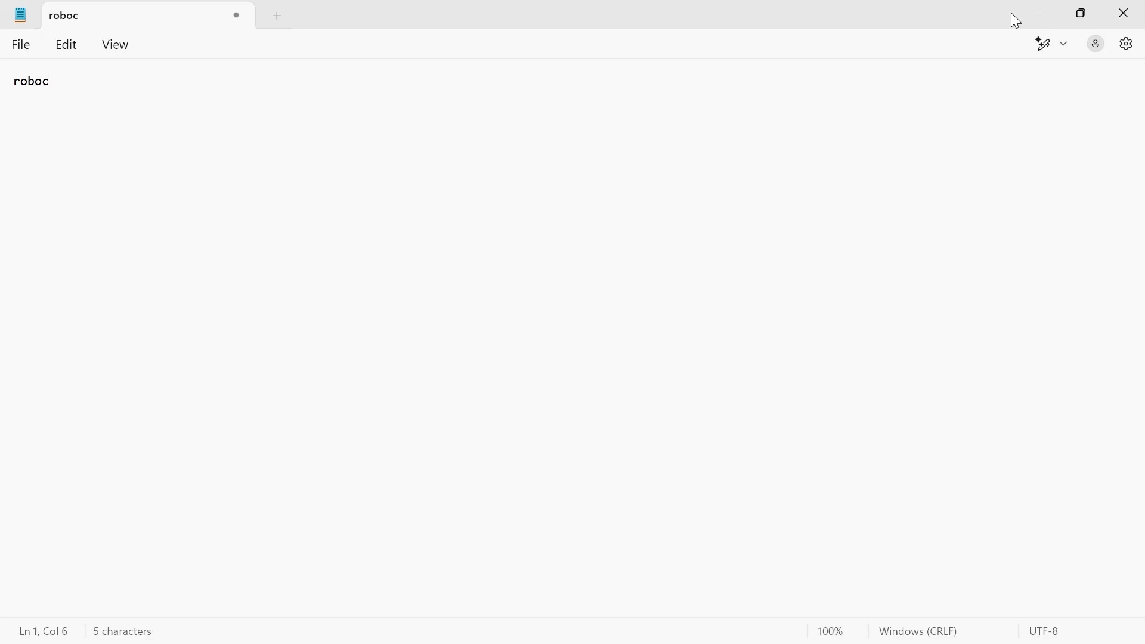
type("opy")
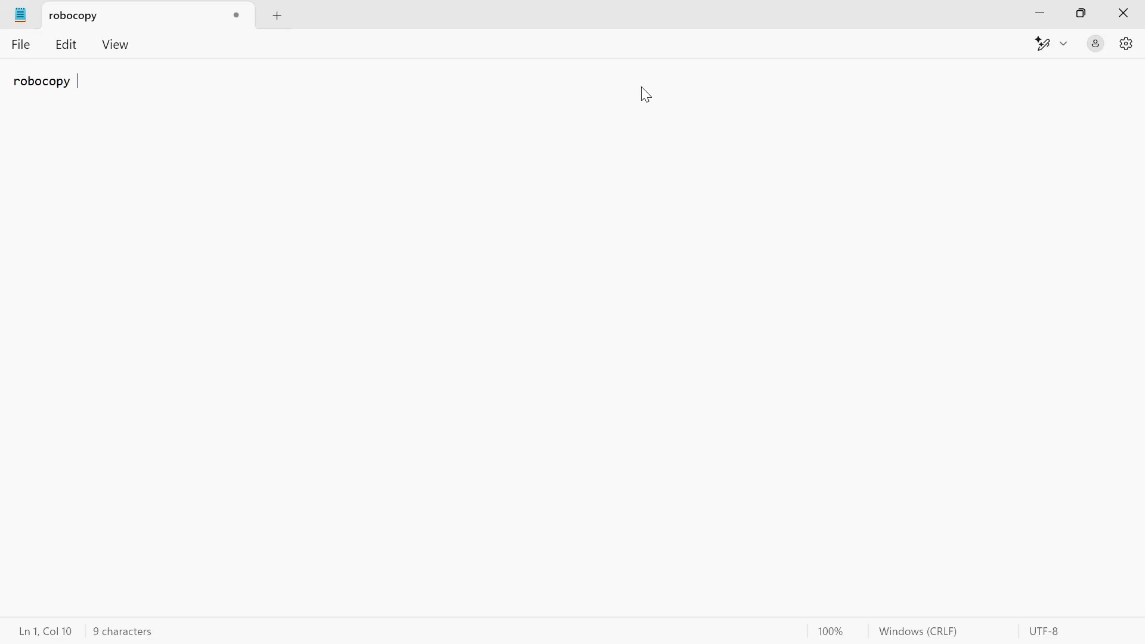
type("\"")
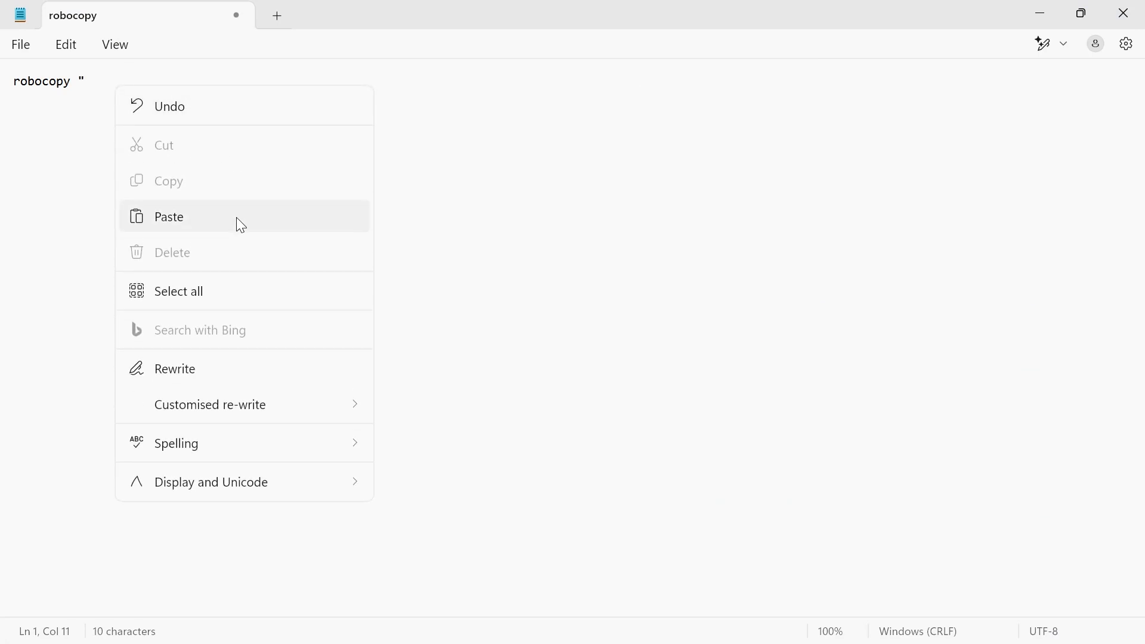
left_click(168, 217)
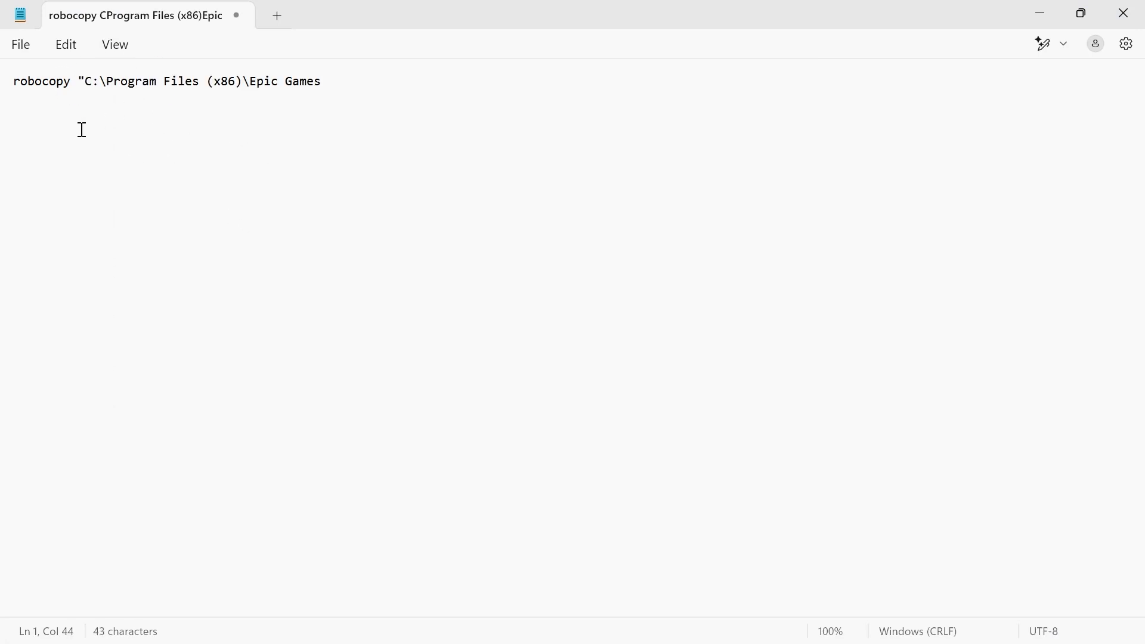
mouse_move(215, 76)
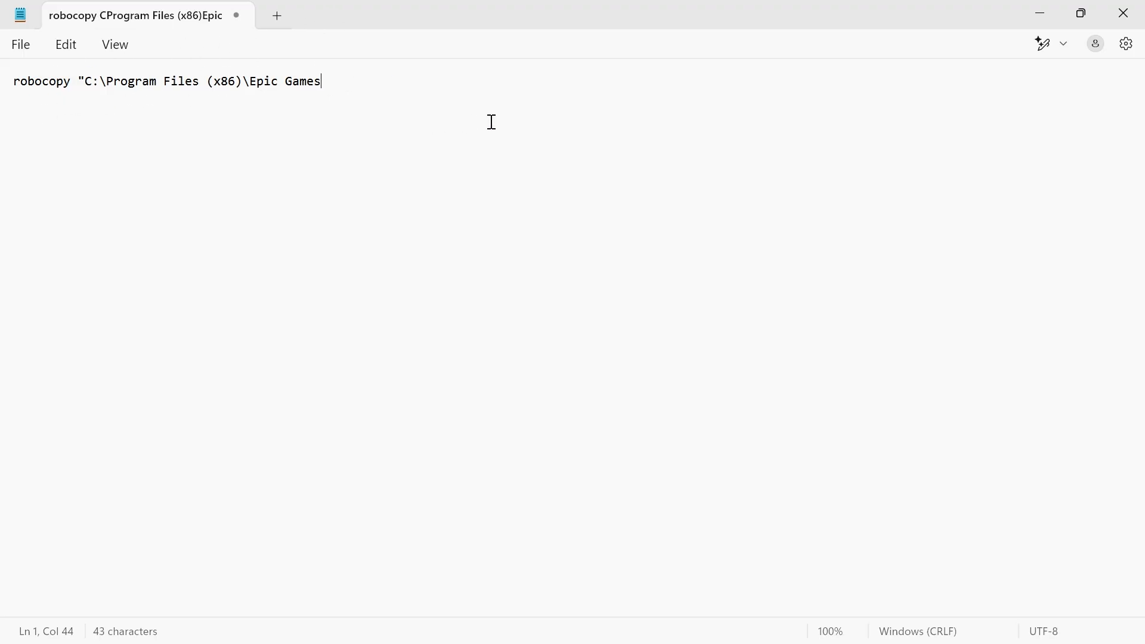
type("\"")
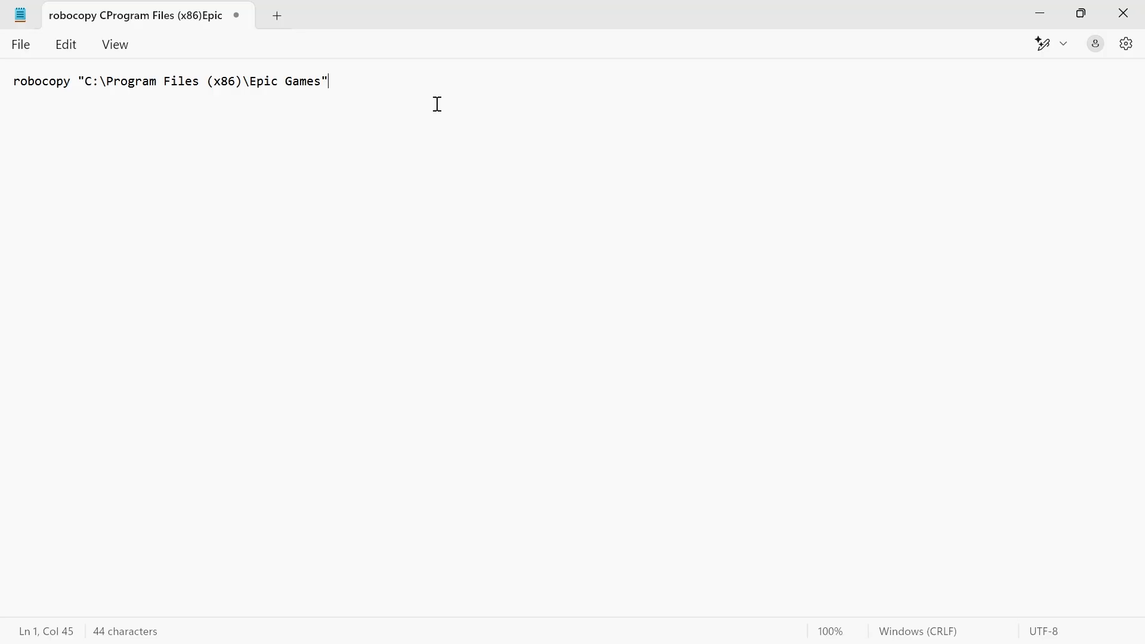
left_click(592, 623)
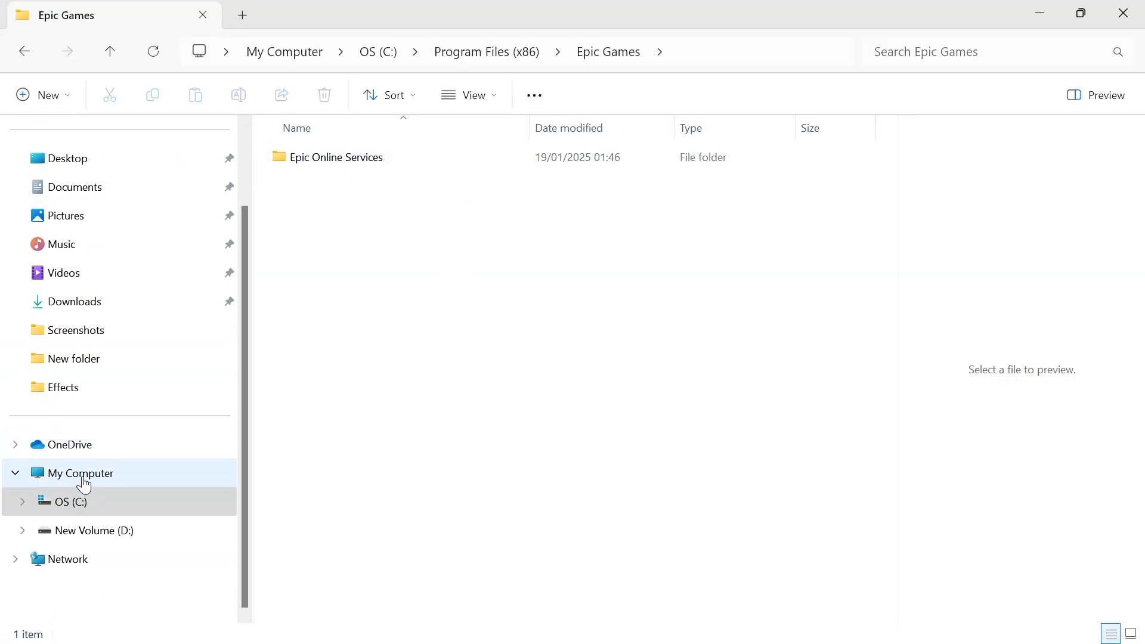
Step: Open the New Volume (D:) drive from My Computer
left_click(80, 474)
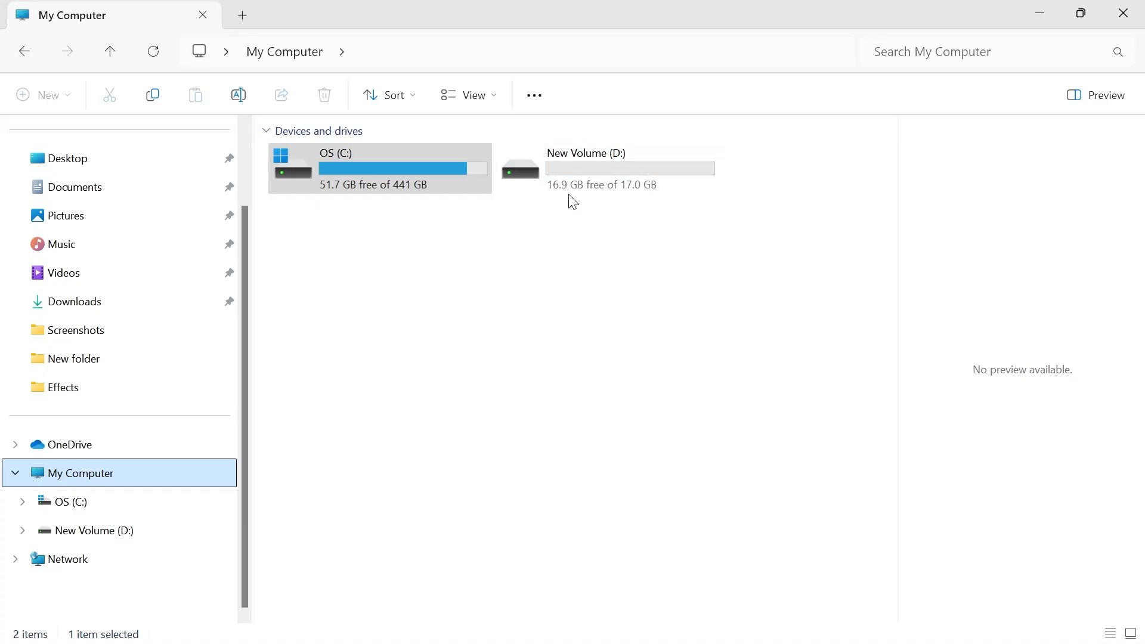
mouse_move(540, 263)
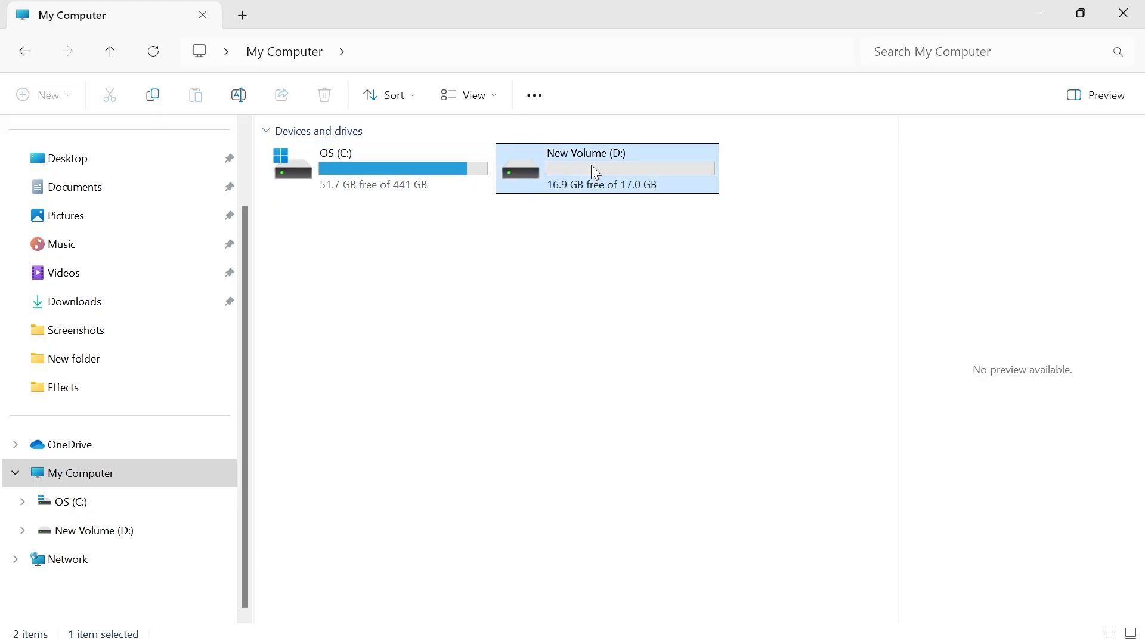
double_click(595, 169)
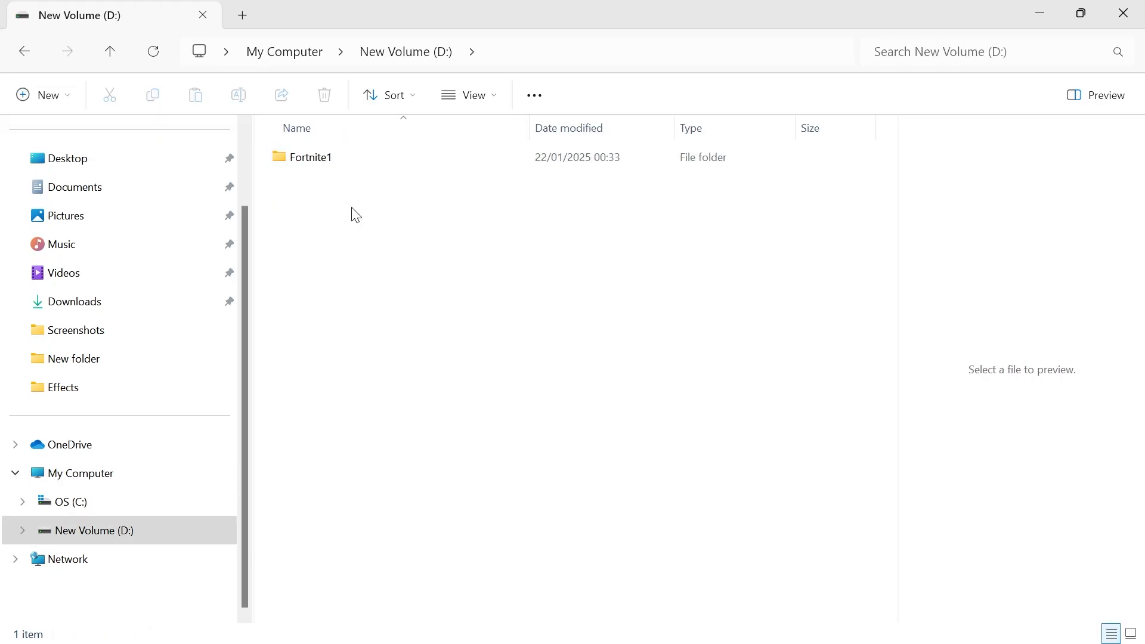
Step: Create a new folder named 'Programs' on New Volume (D:) beside Fortnite1
right_click(483, 269)
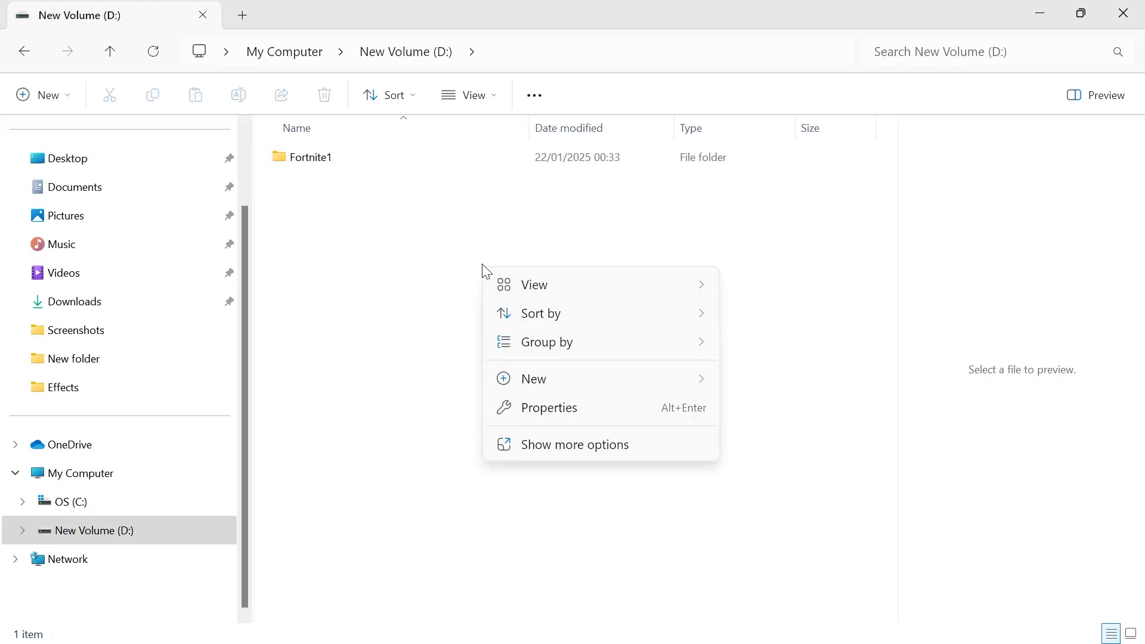
left_click(556, 379)
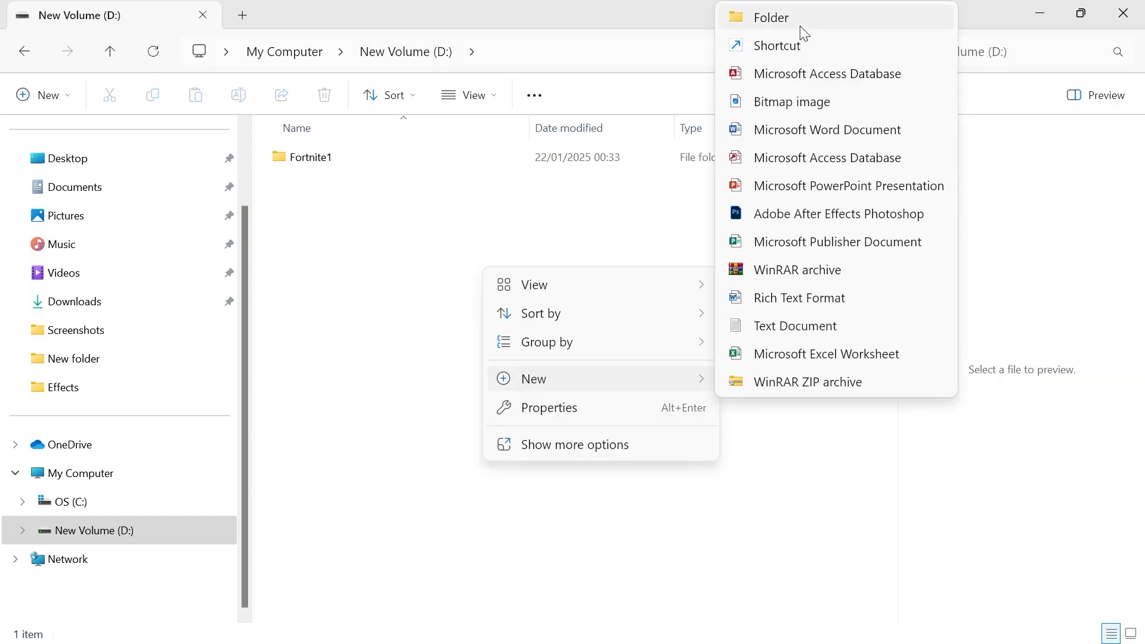
left_click(770, 17)
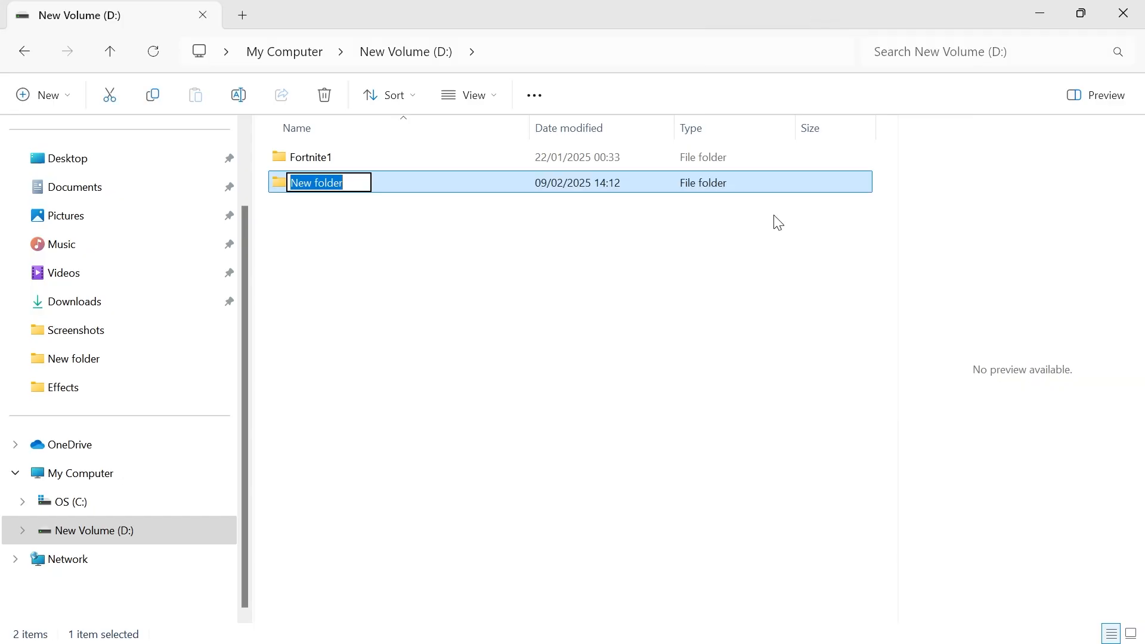
type("Progr")
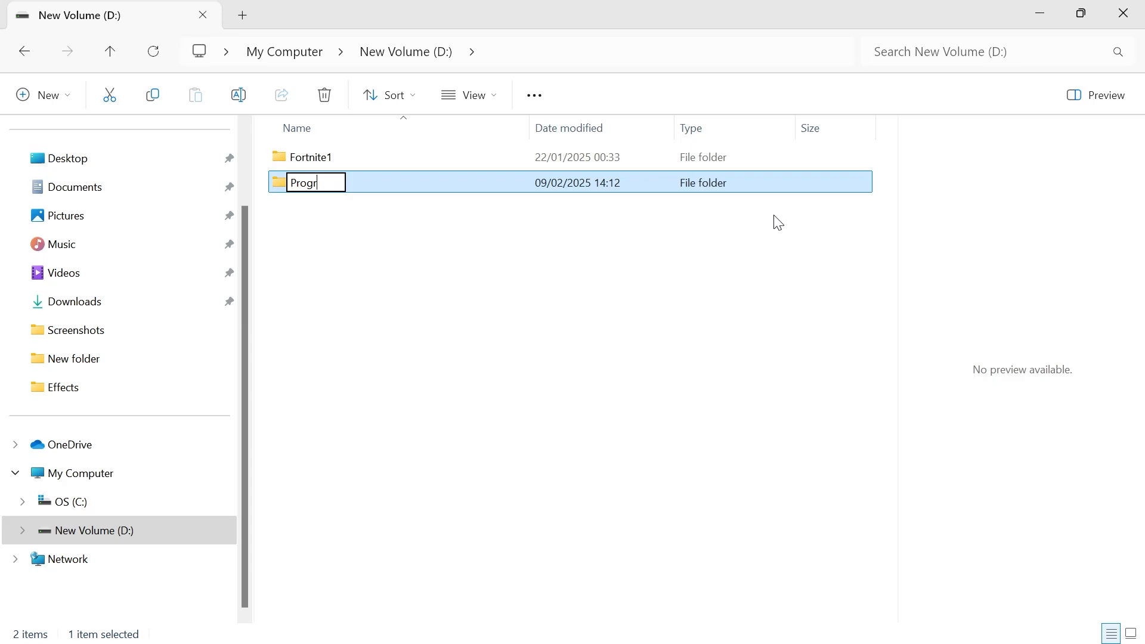
key("Enter")
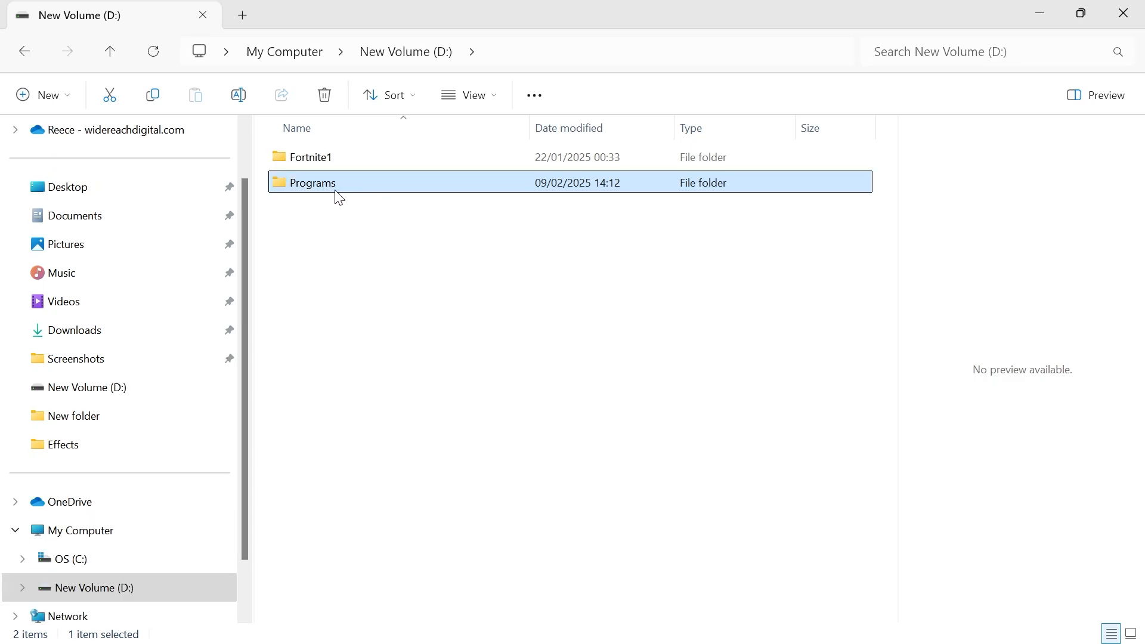
mouse_move(306, 186)
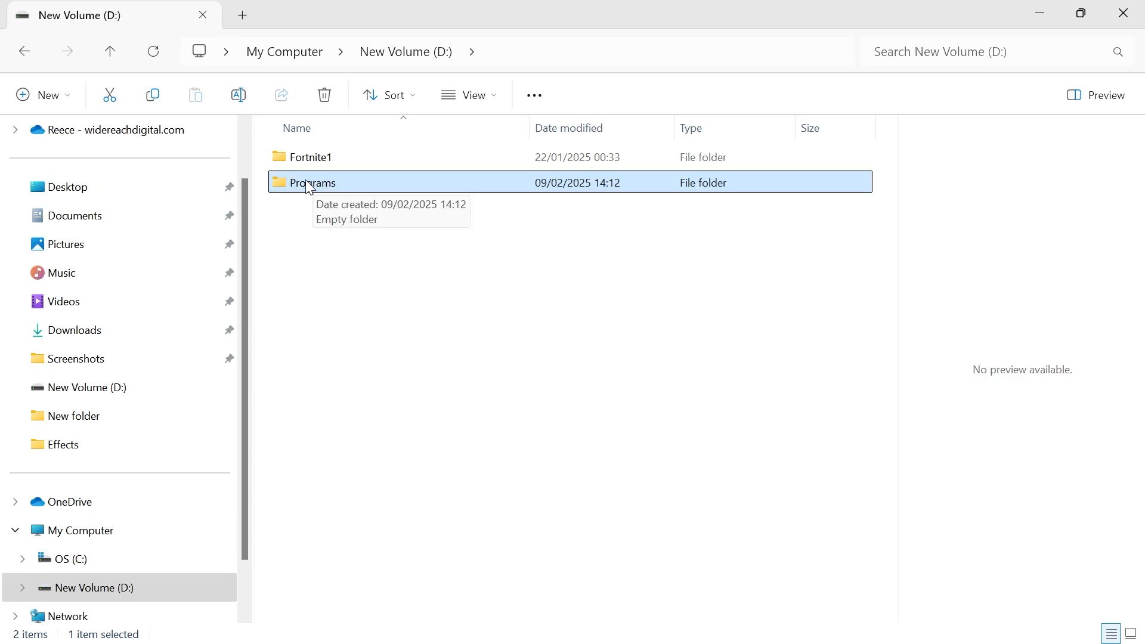
Step: Open the Programs folder and copy its D:\Programs path
double_click(311, 183)
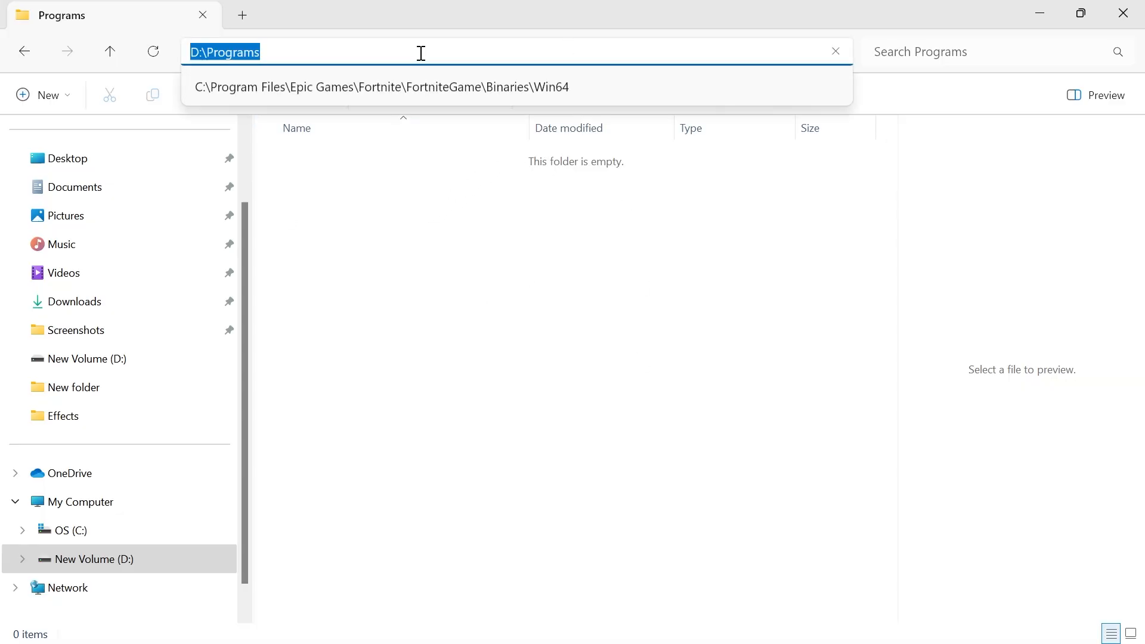
mouse_move(332, 49)
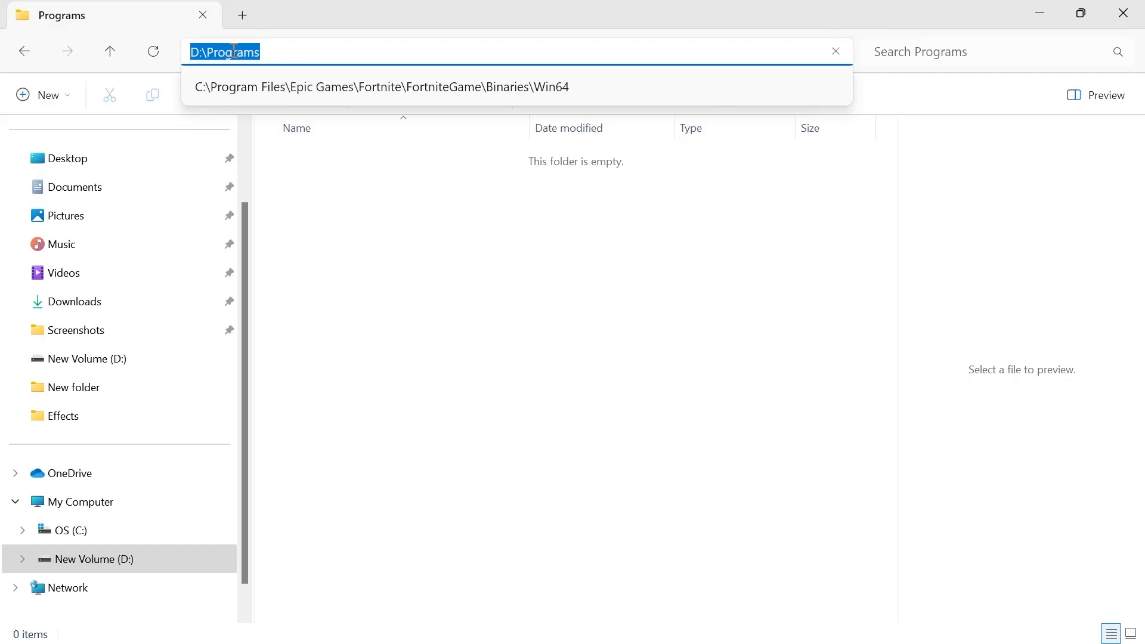
right_click(224, 52)
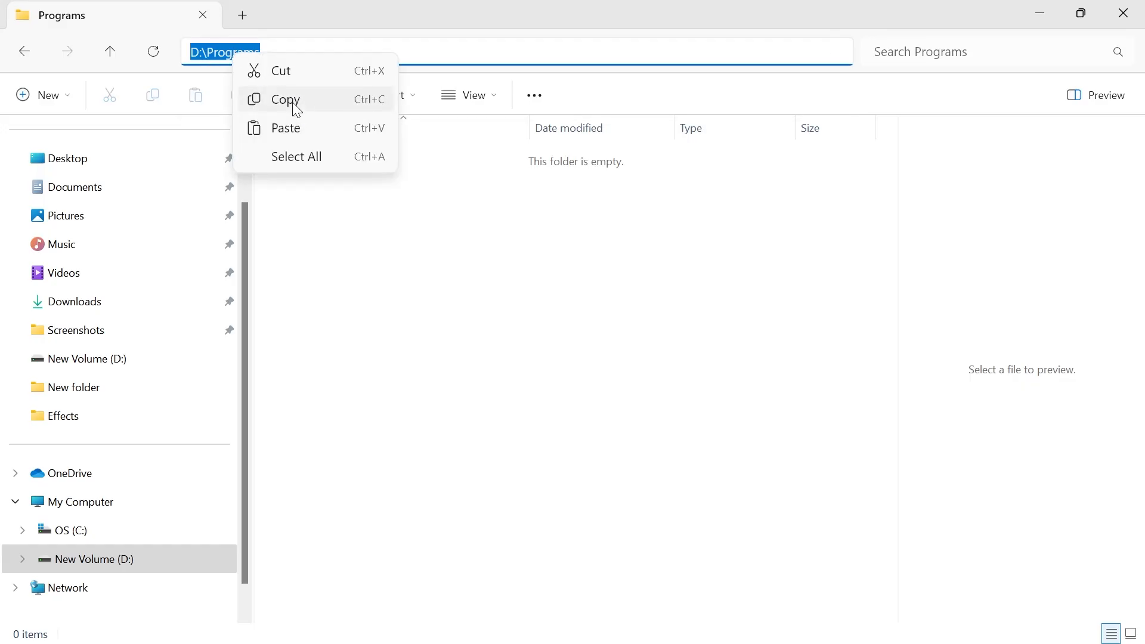
left_click(671, 621)
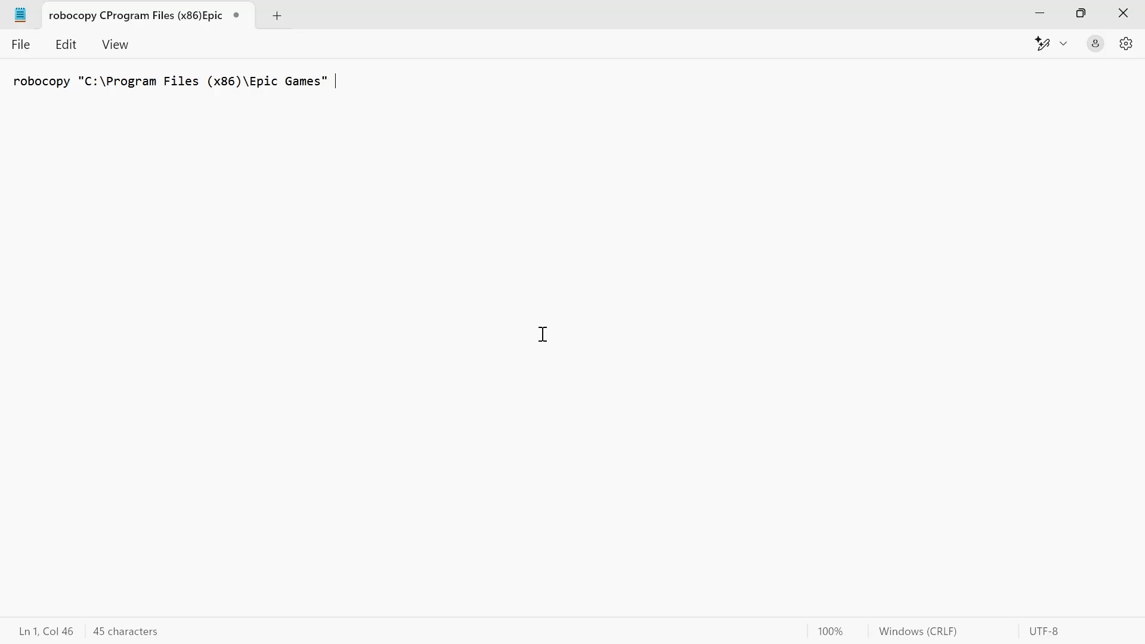
Step: Add destination "D:\Programs\Epic Games" and switches /sec /move /e to the robocopy line
type("\"")
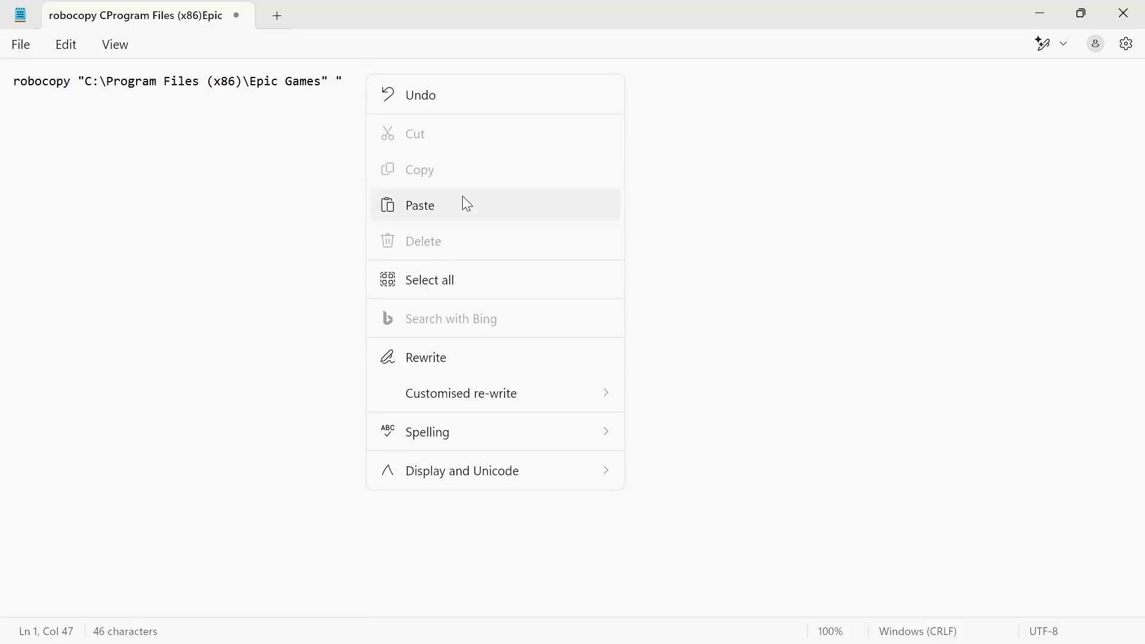
left_click(419, 204)
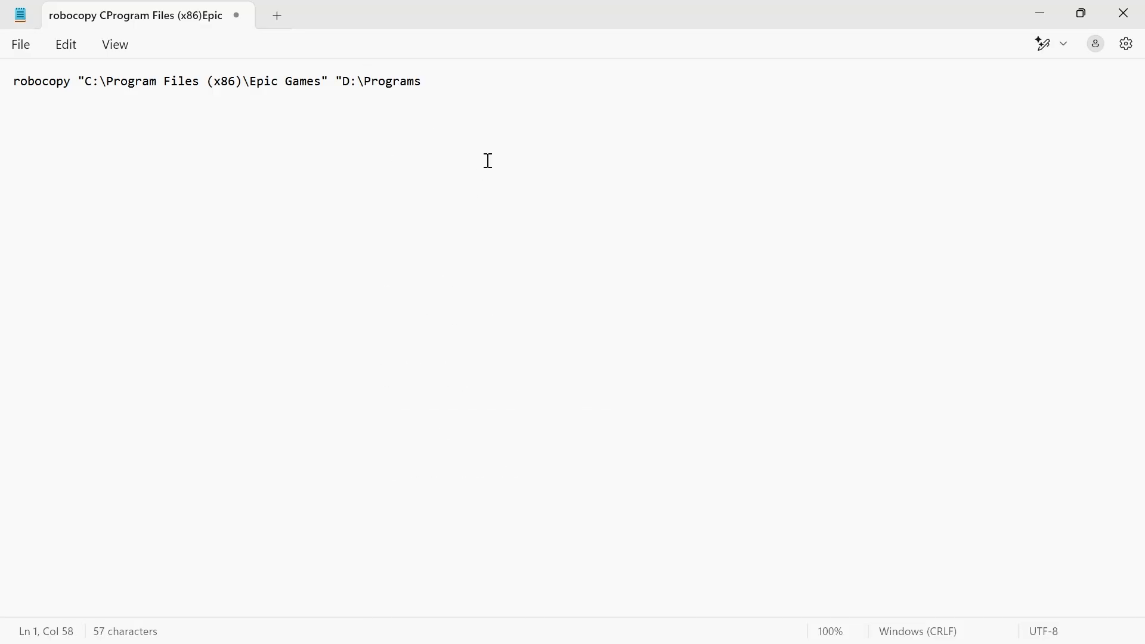
type("\"")
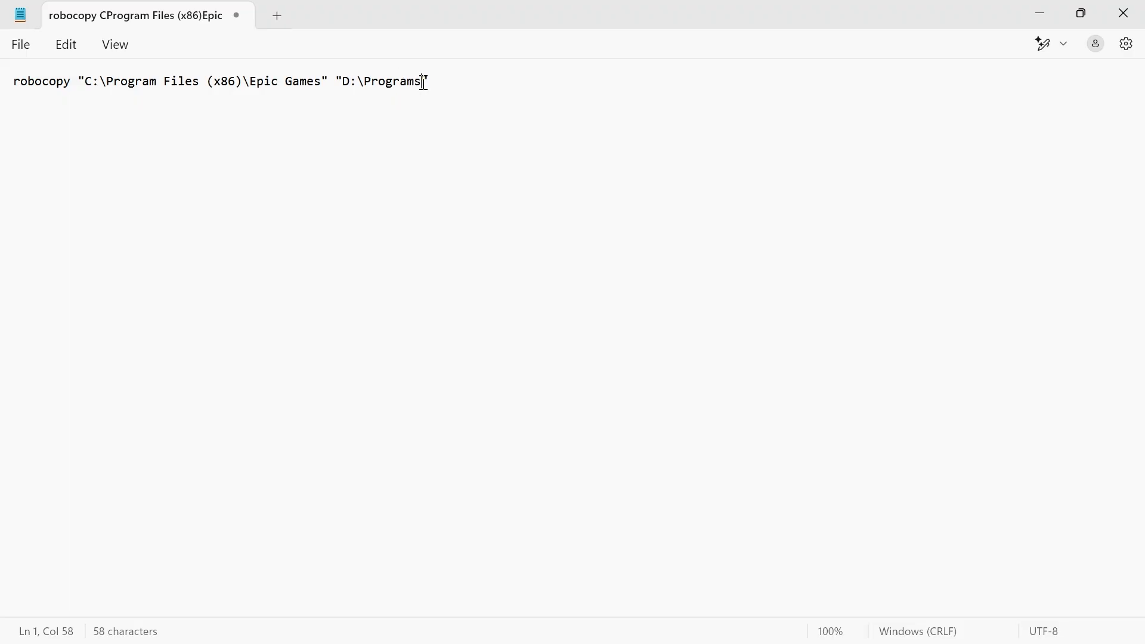
type("\\")
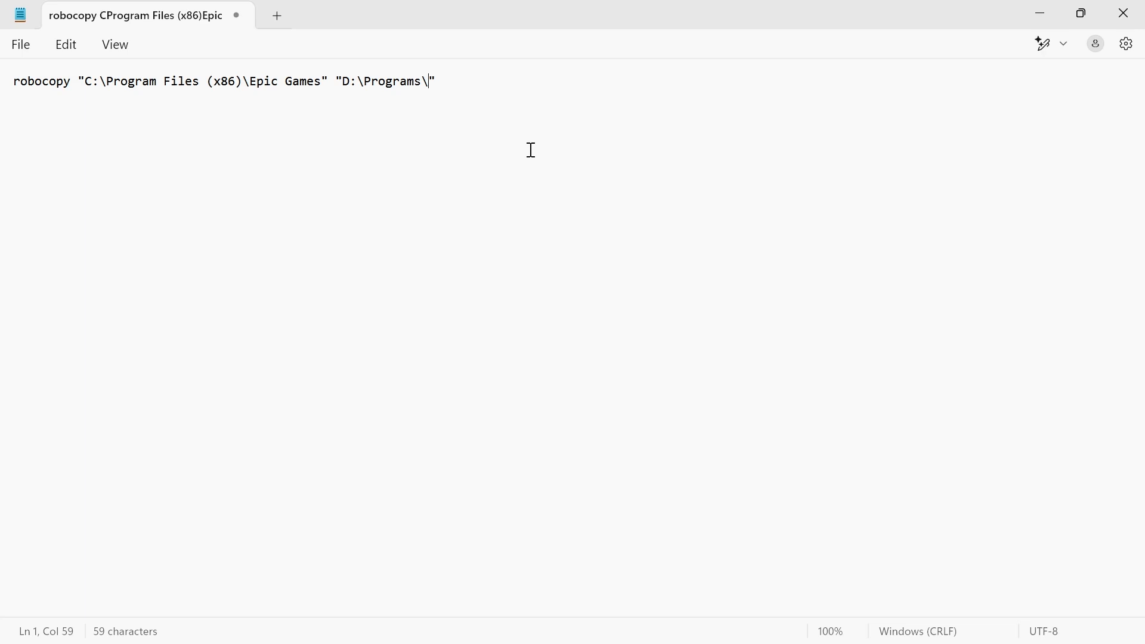
type("Epic")
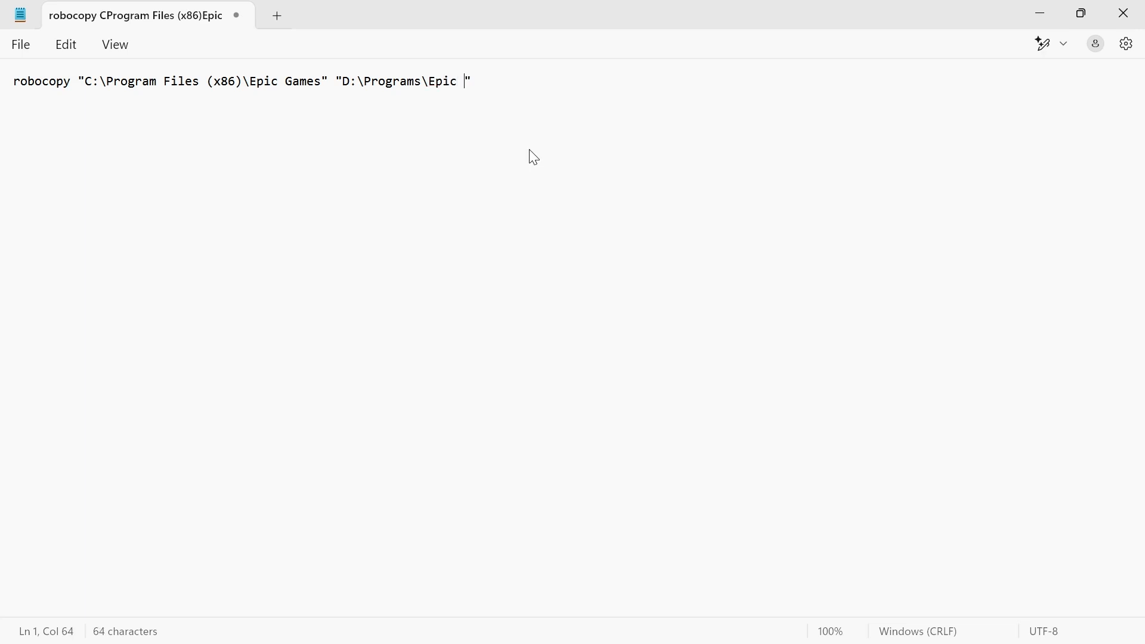
type("Games")
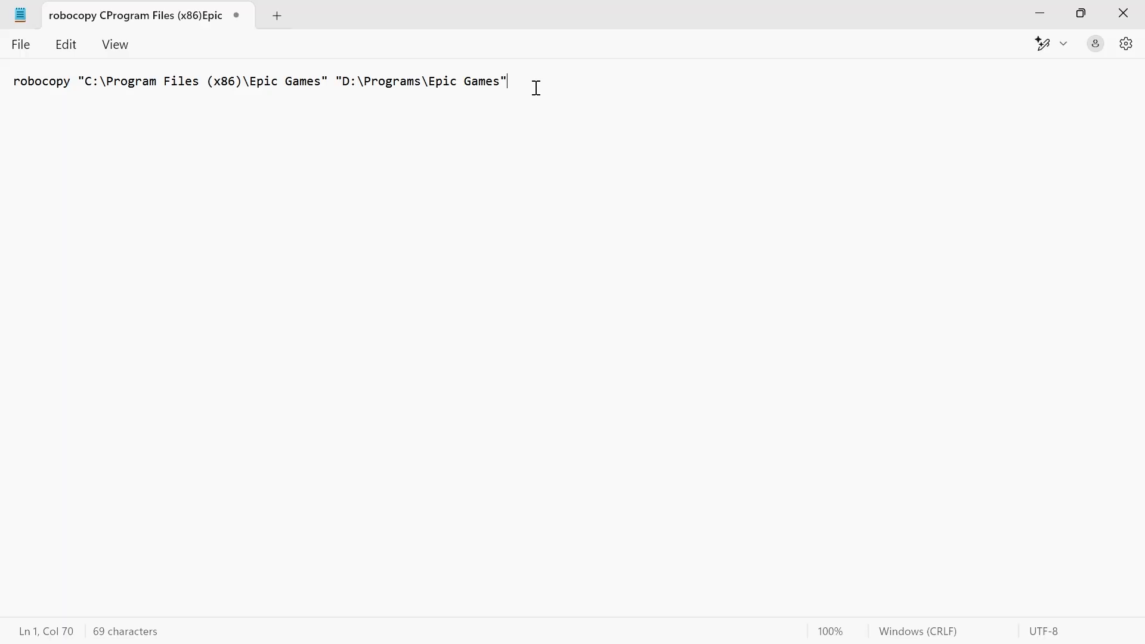
mouse_move(522, 79)
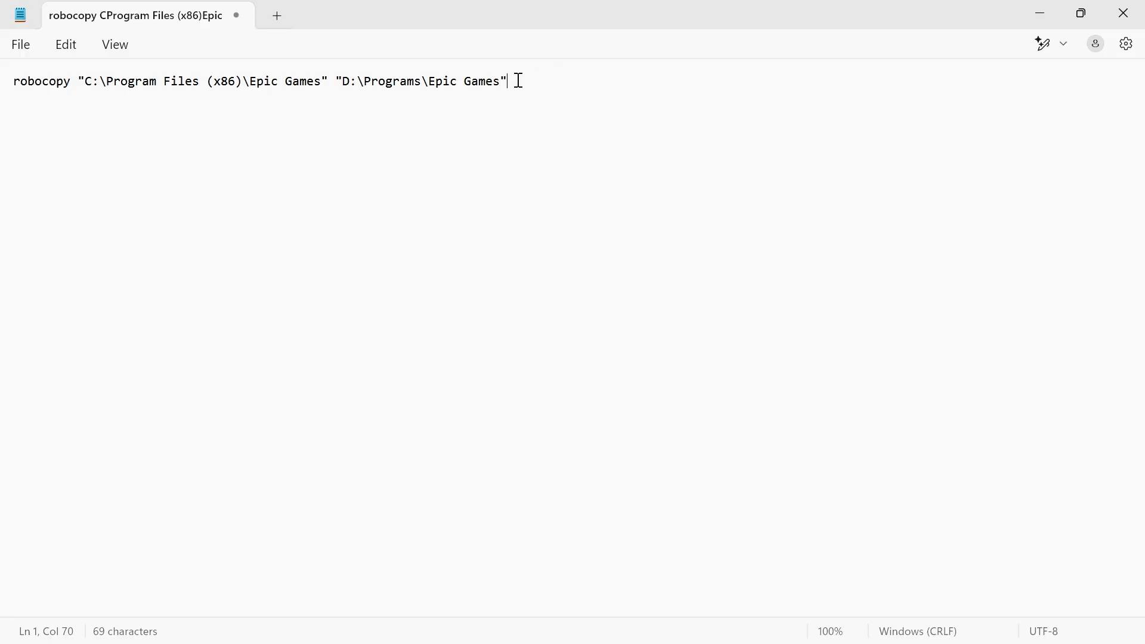
type("/sec /move /")
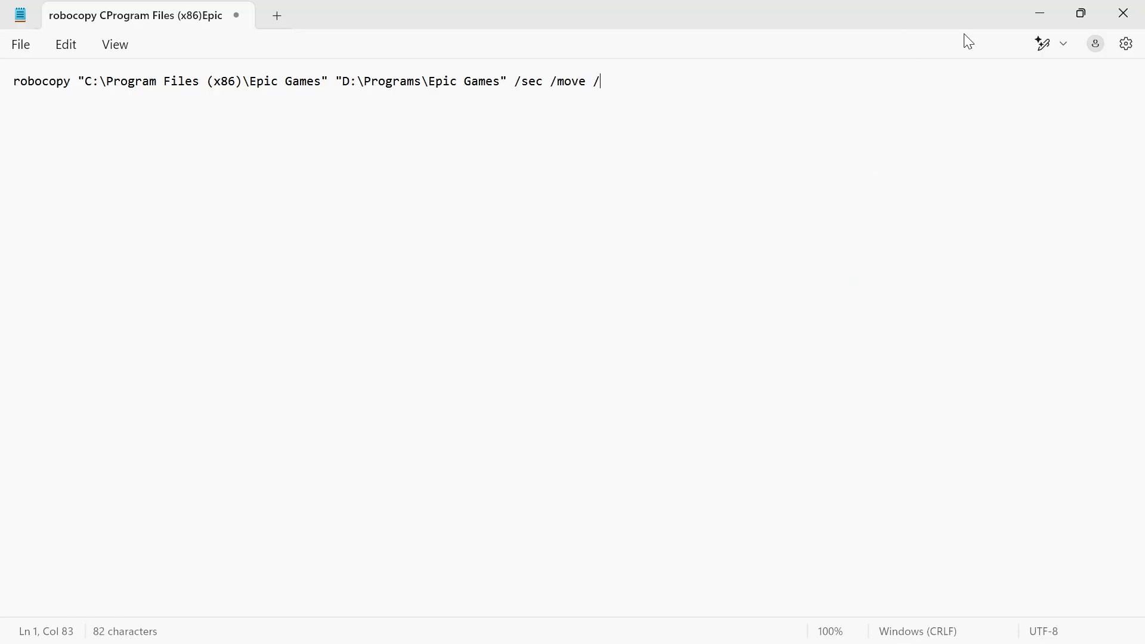
type("e")
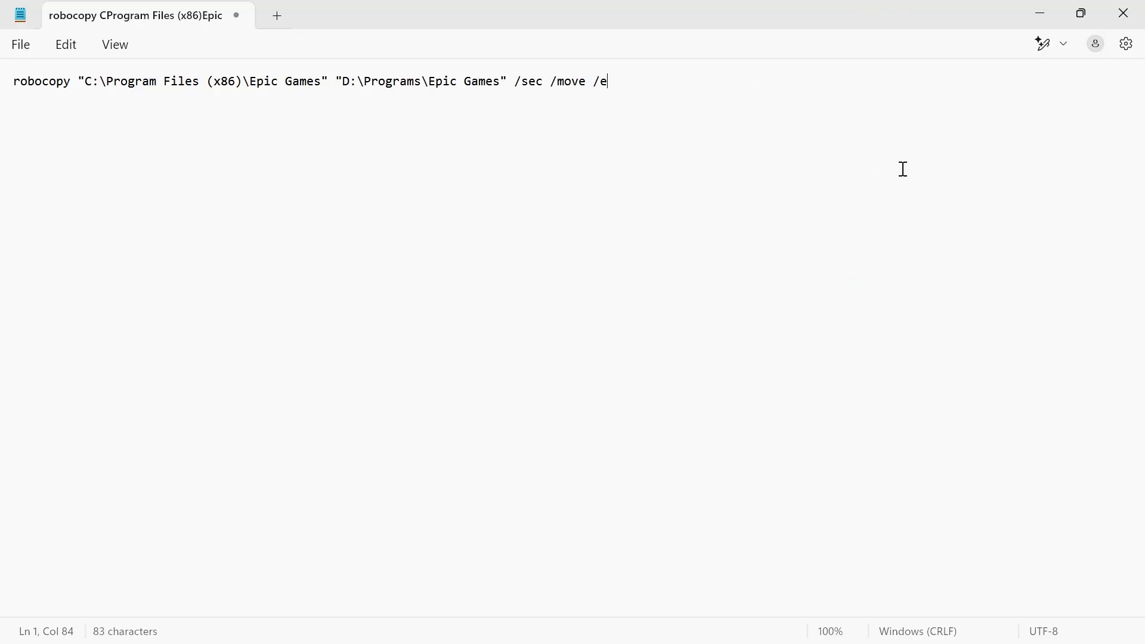
Step: Search Start for cmd and run Command Prompt as administrator
left_click(473, 622)
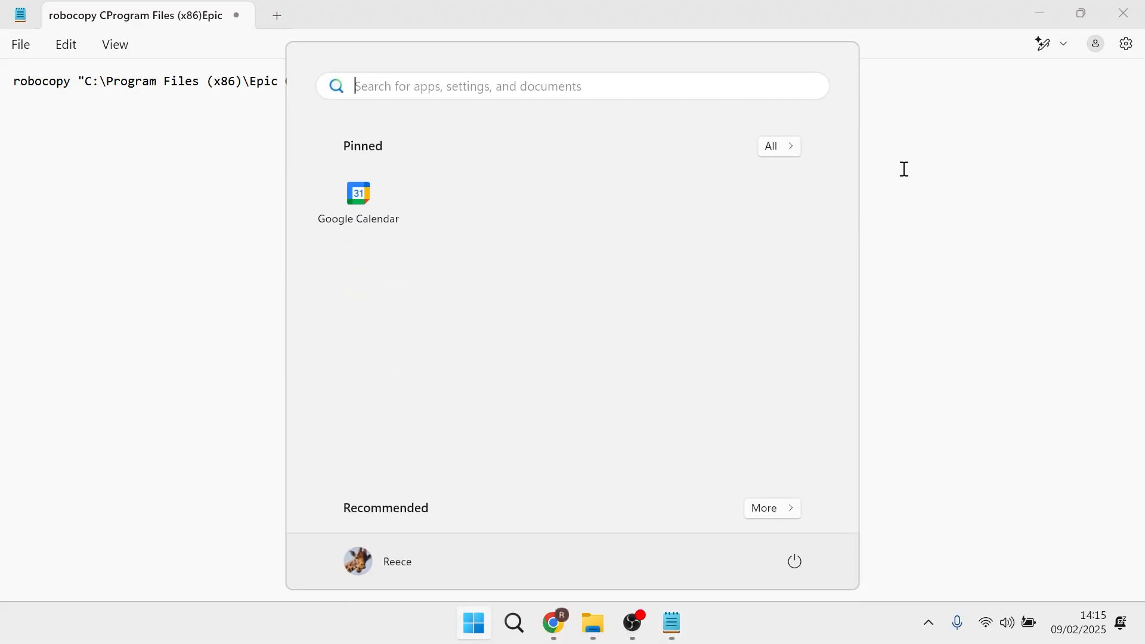
type("cmd")
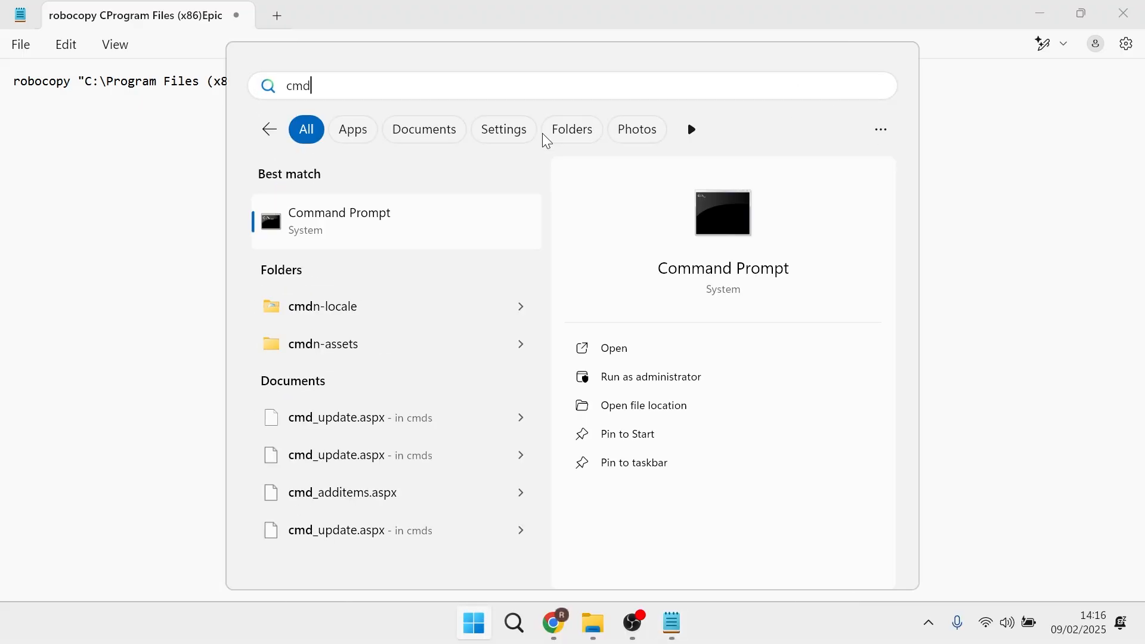
right_click(340, 221)
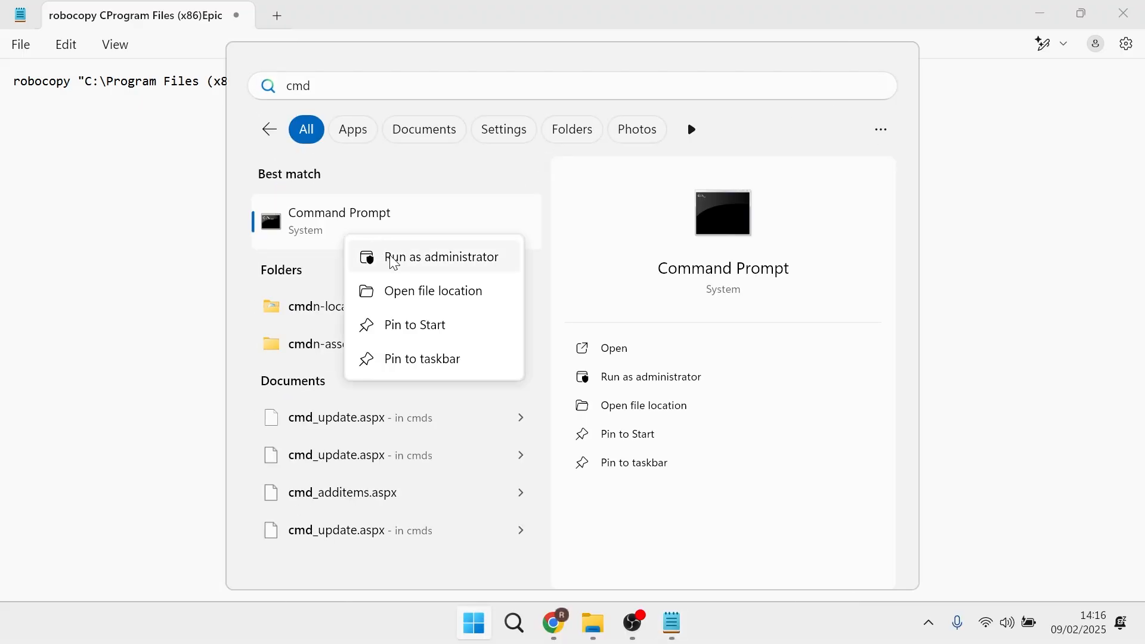
left_click(434, 257)
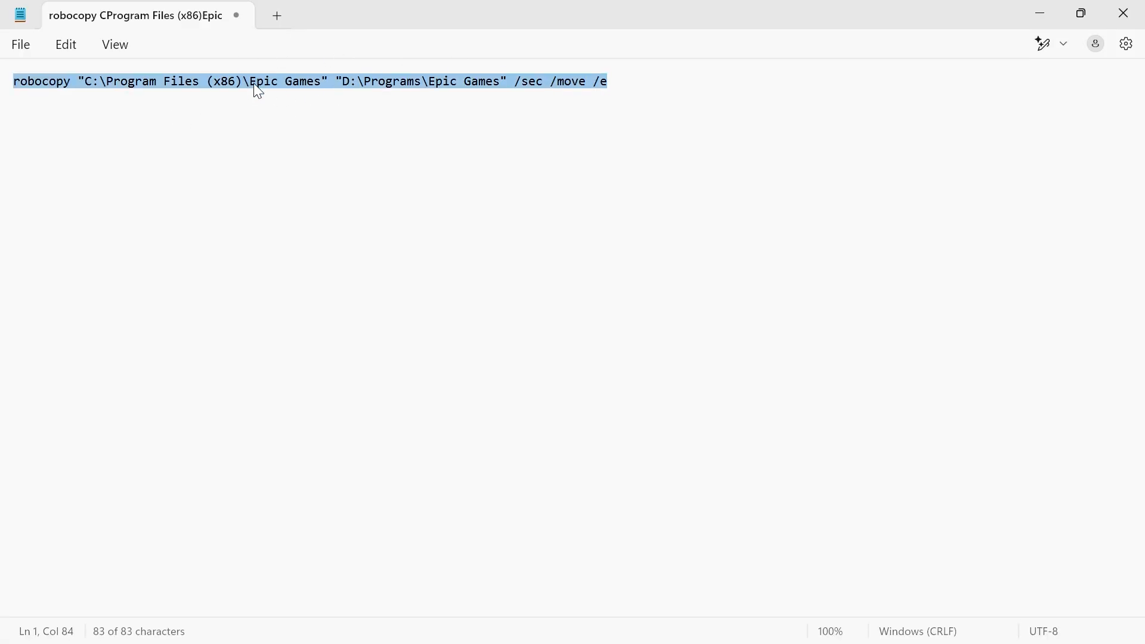
Step: Copy the robocopy command from Notepad and run it in the admin Command Prompt
right_click(257, 90)
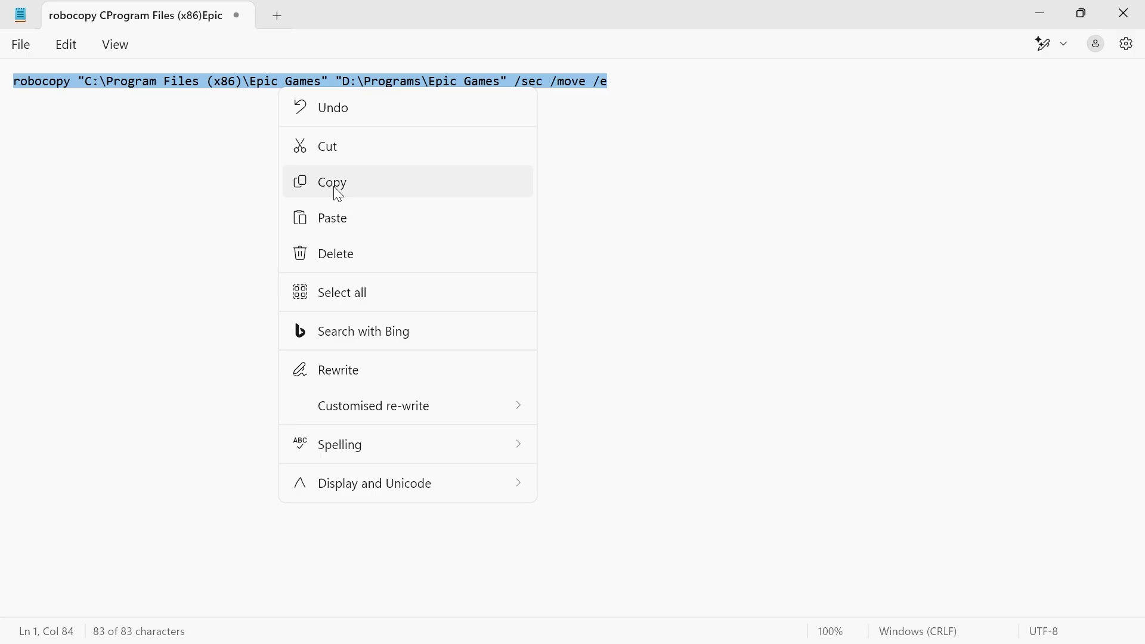
left_click(332, 182)
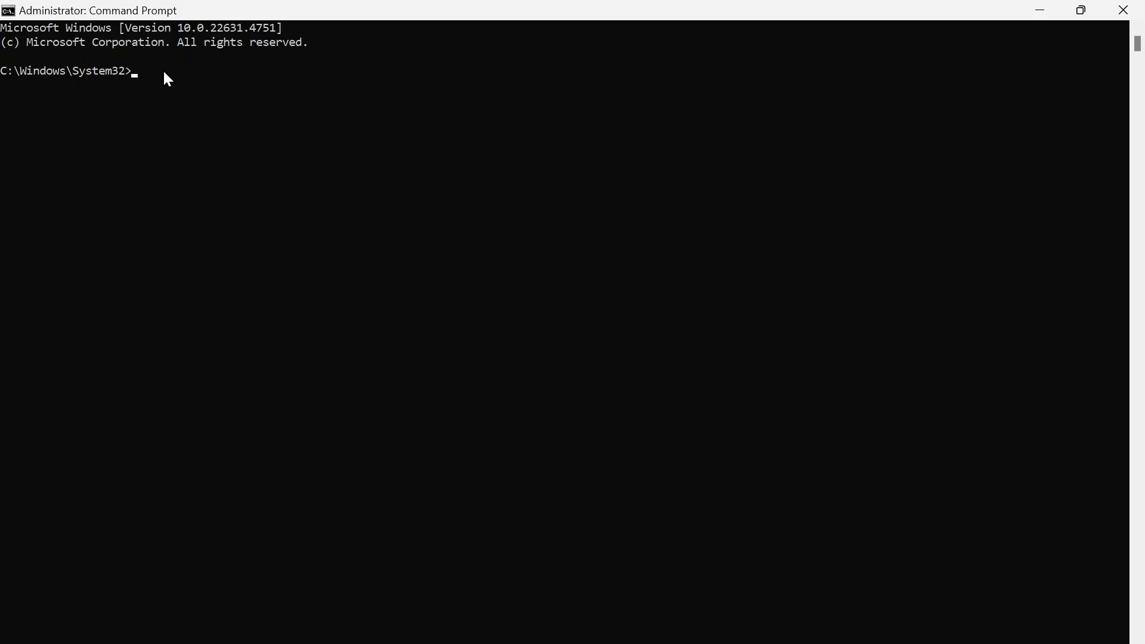
type("robocopy \"C:\\Program Files (x86)\\Epic Games\" \"D:\\Programs\\Epic Games\" /sec /move /e")
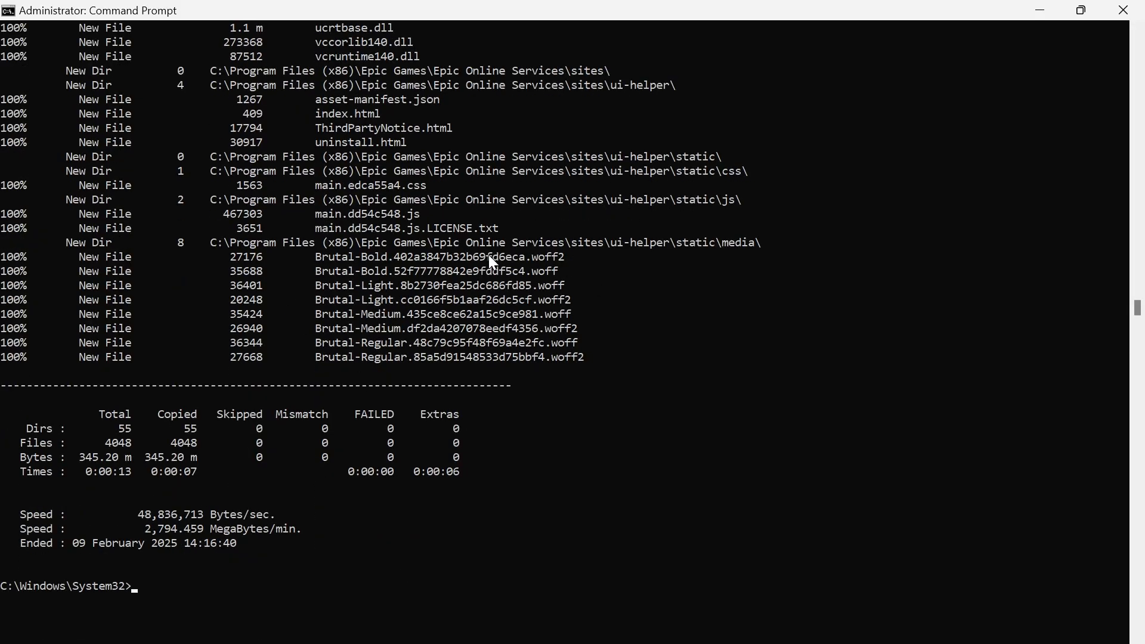
mouse_move(468, 324)
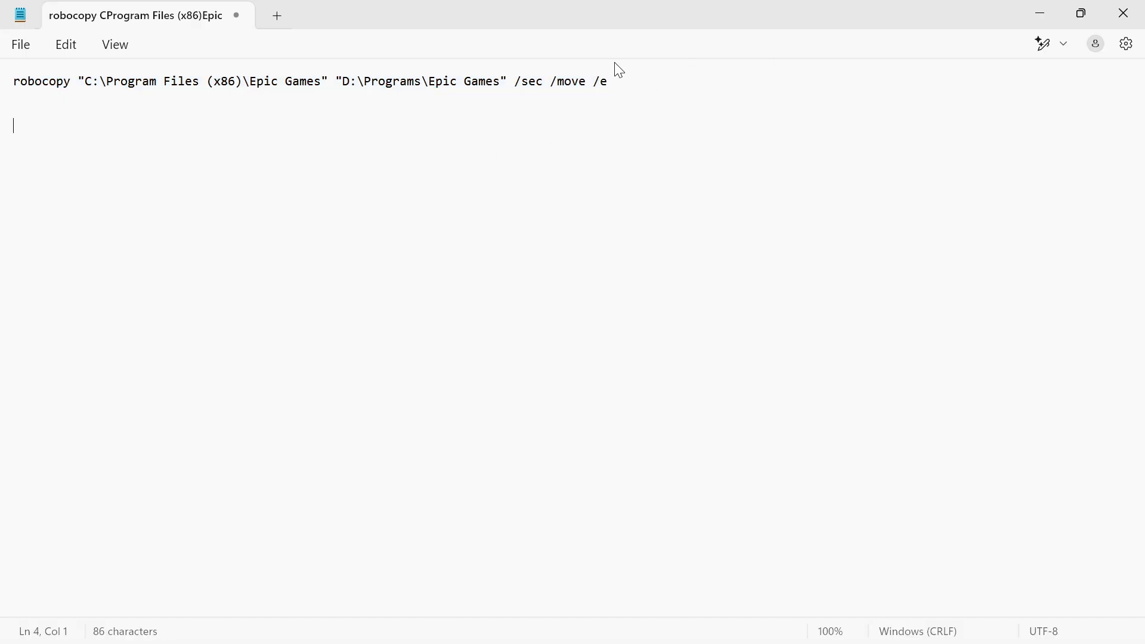
Step: Write mklink "C:\Program Files (x86)\Epic Games" "D:\Programs\Epic Games" /j on a new Notepad line
type("mlink")
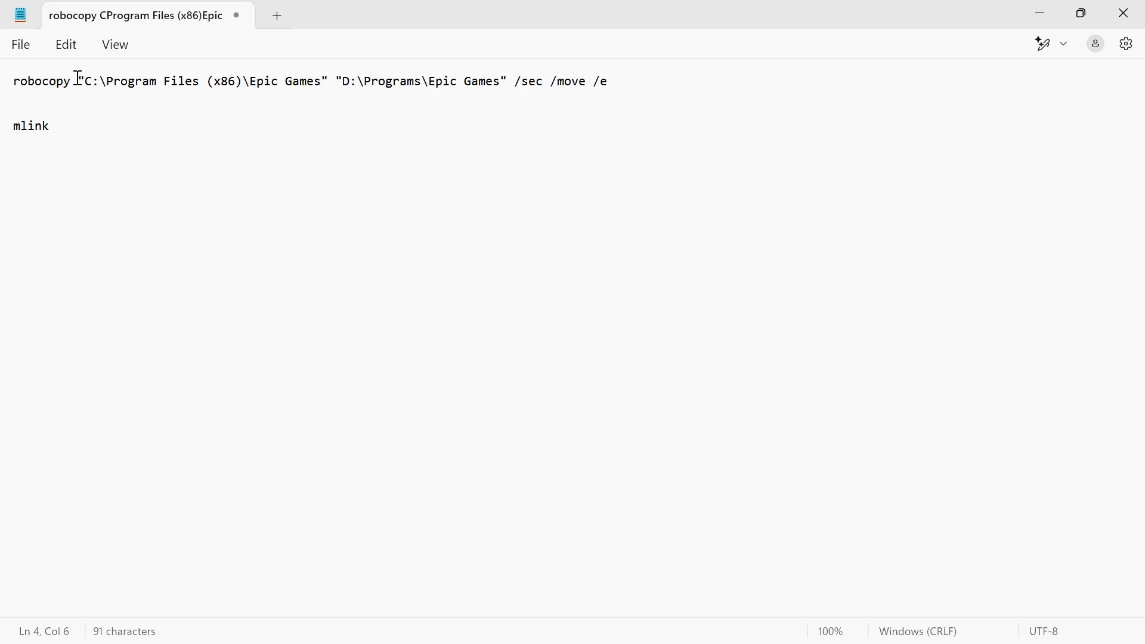
left_click_drag(79, 81, 505, 81)
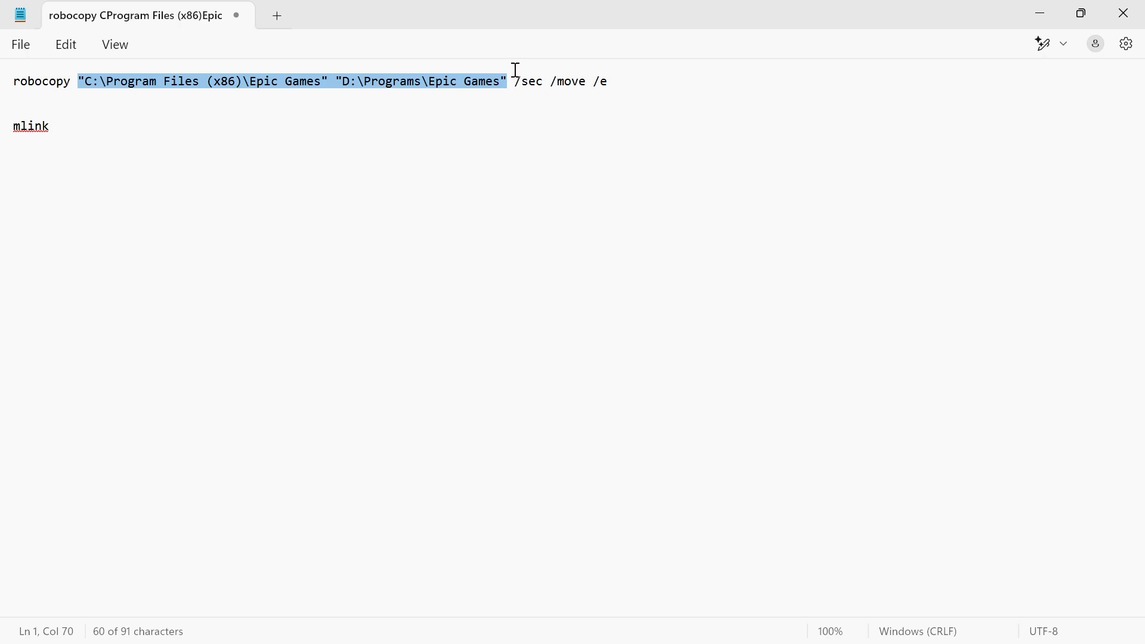
mouse_move(83, 93)
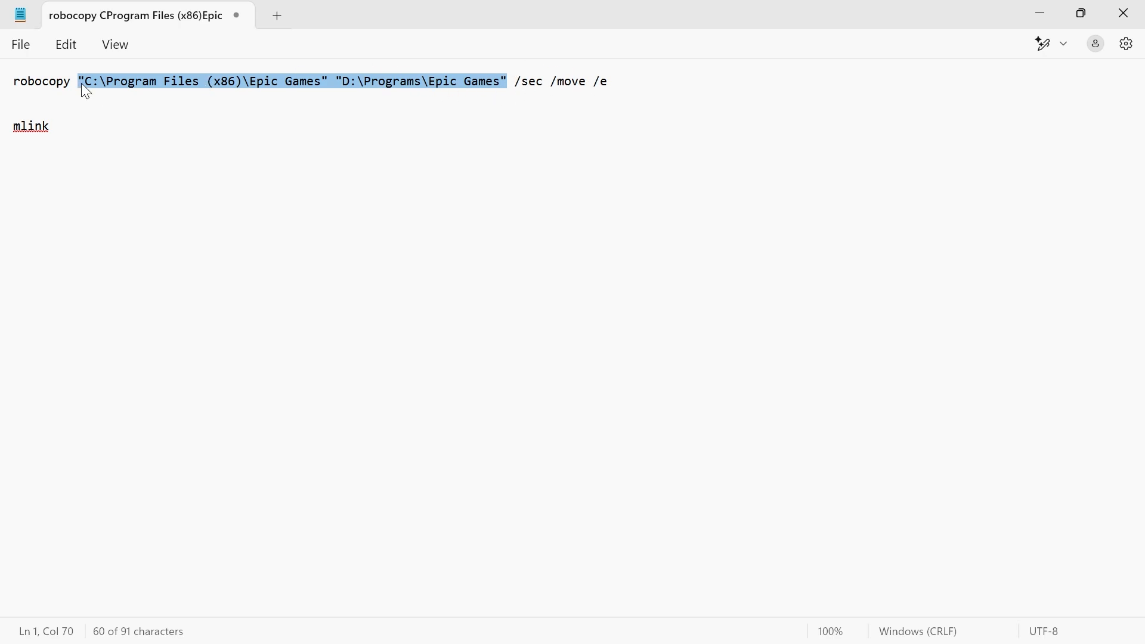
mouse_move(406, 95)
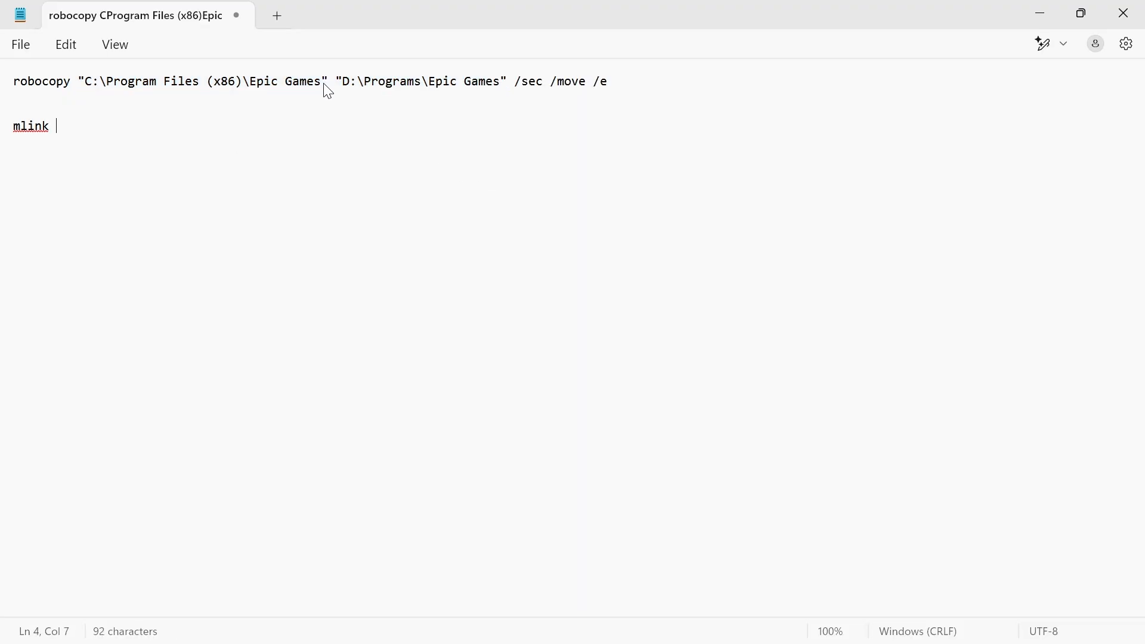
type("\"C:\\Program Files (x86)\\Epic Games\" \"D:\\Programs\\Epic Games\"")
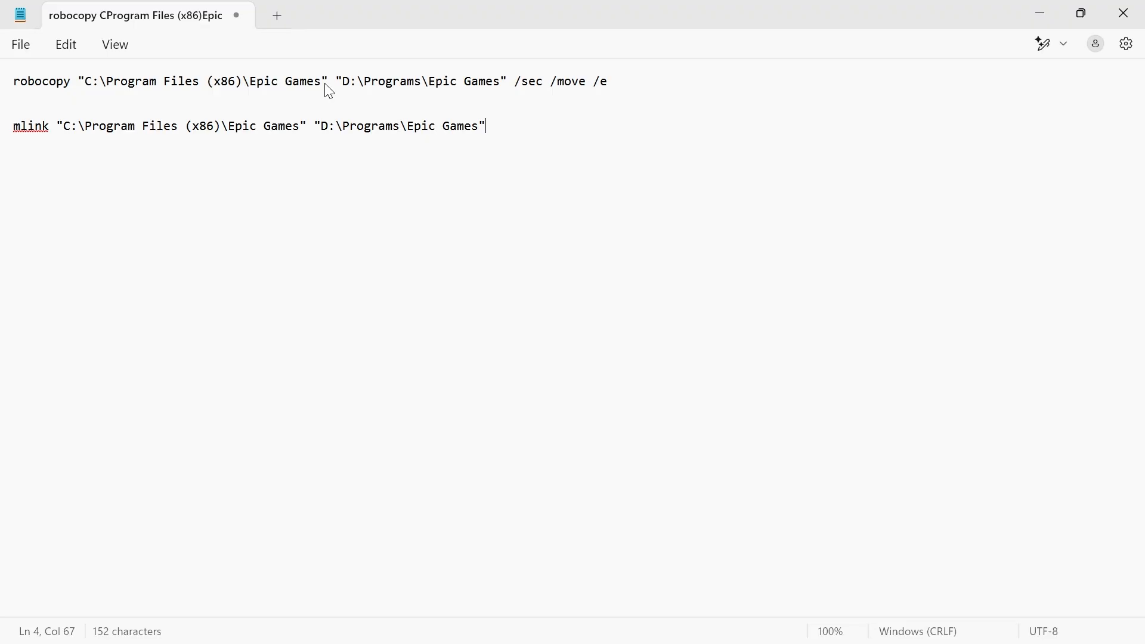
mouse_move(554, 108)
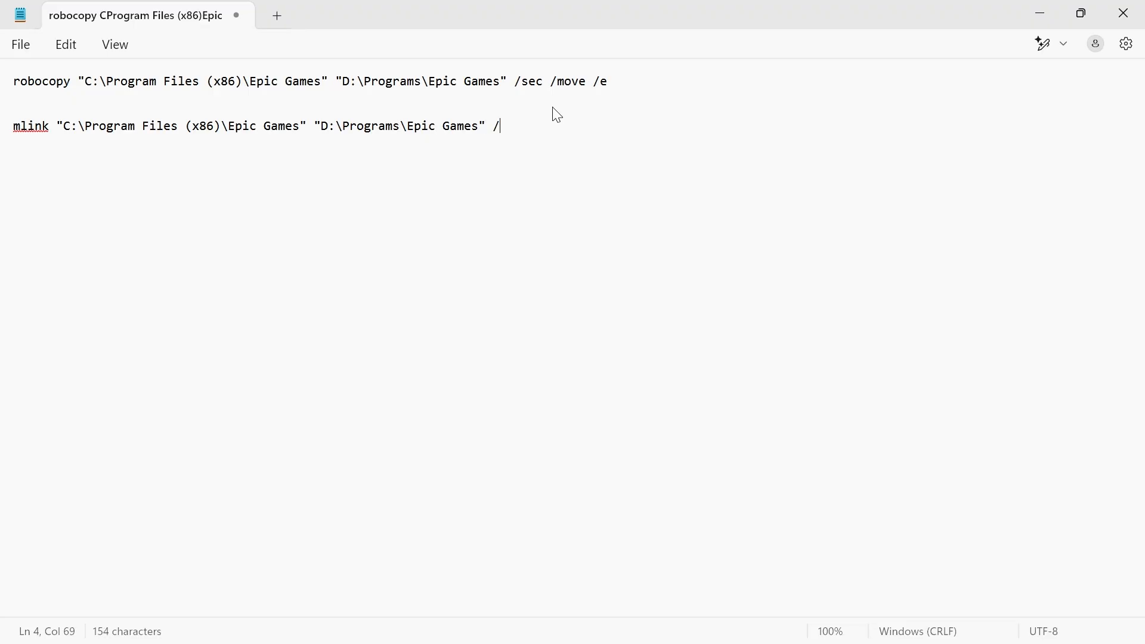
type("j")
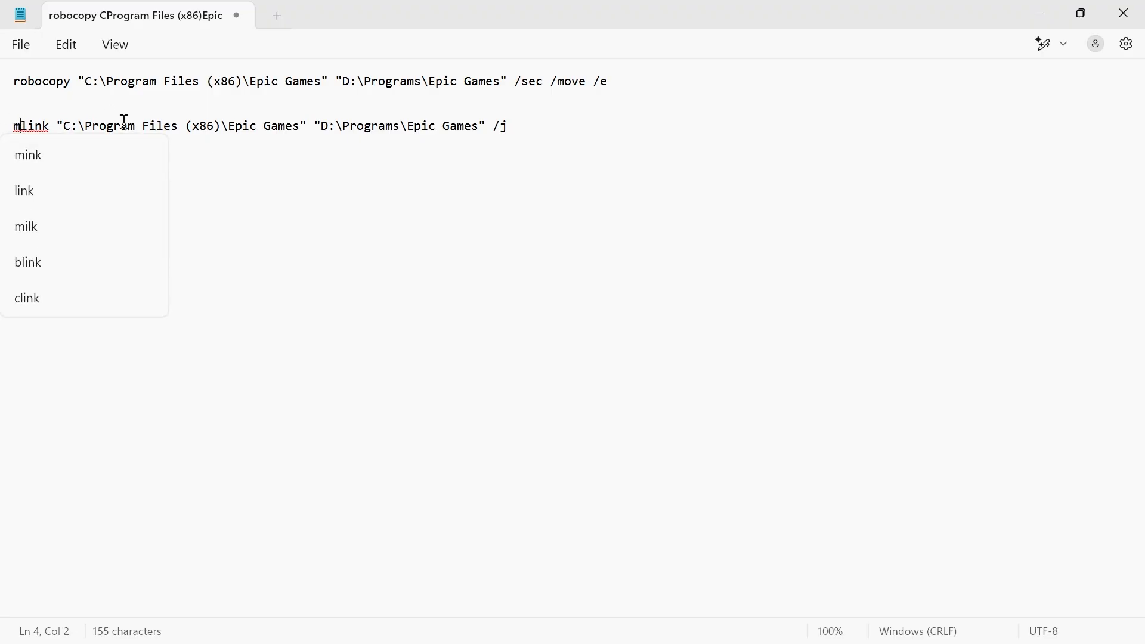
type("k")
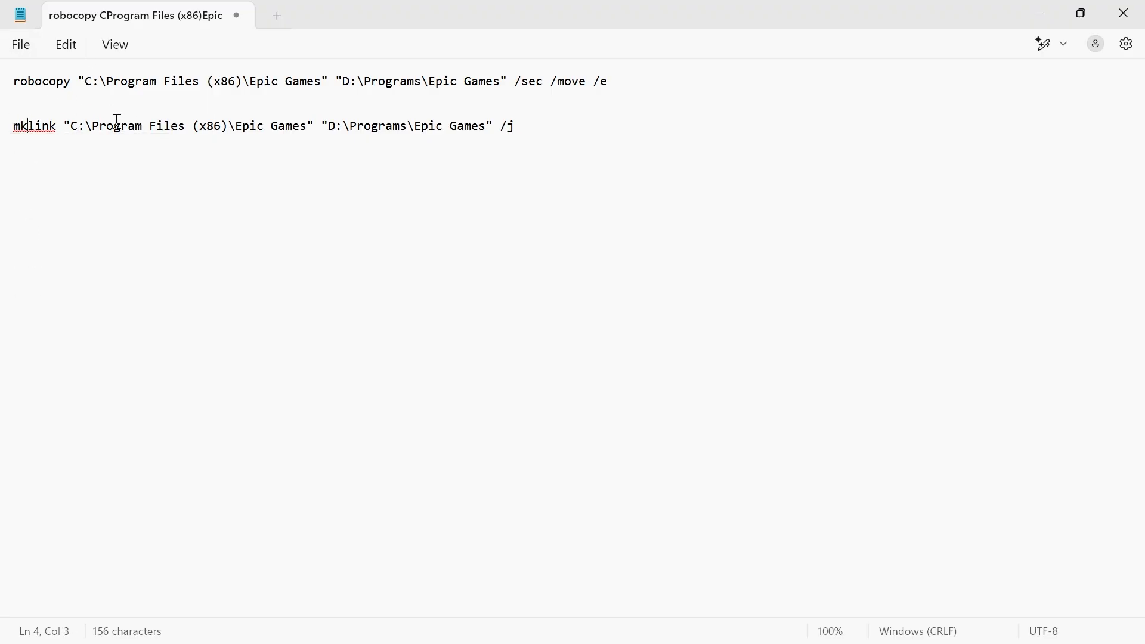
Step: Select the whole mklink line and bring up its context menu to copy it
double_click(33, 125)
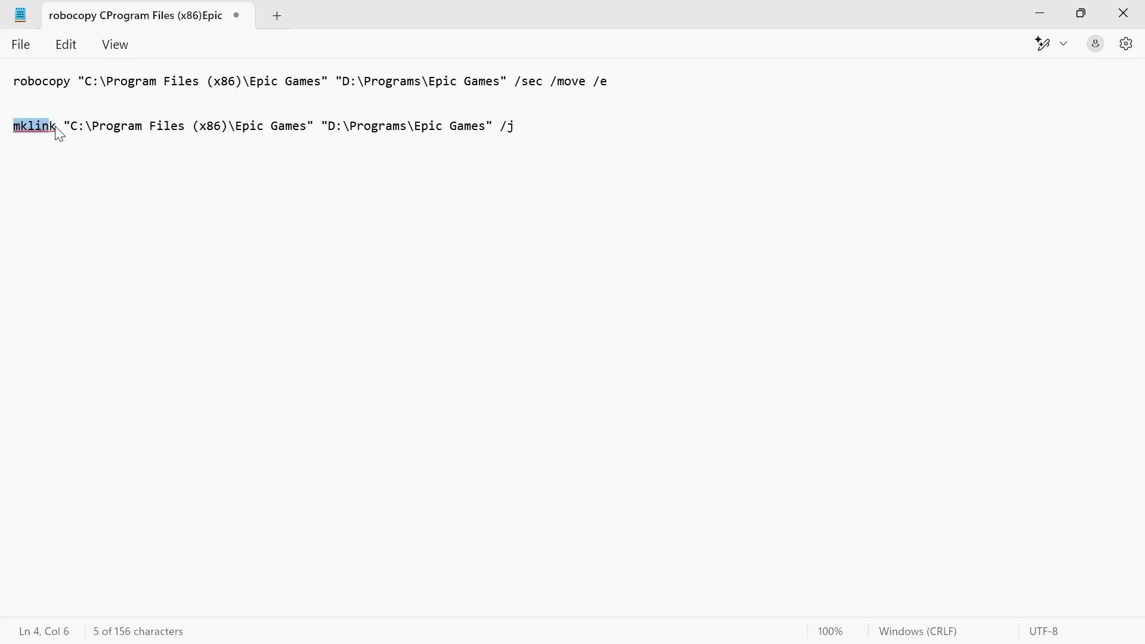
left_click_drag(33, 126, 513, 125)
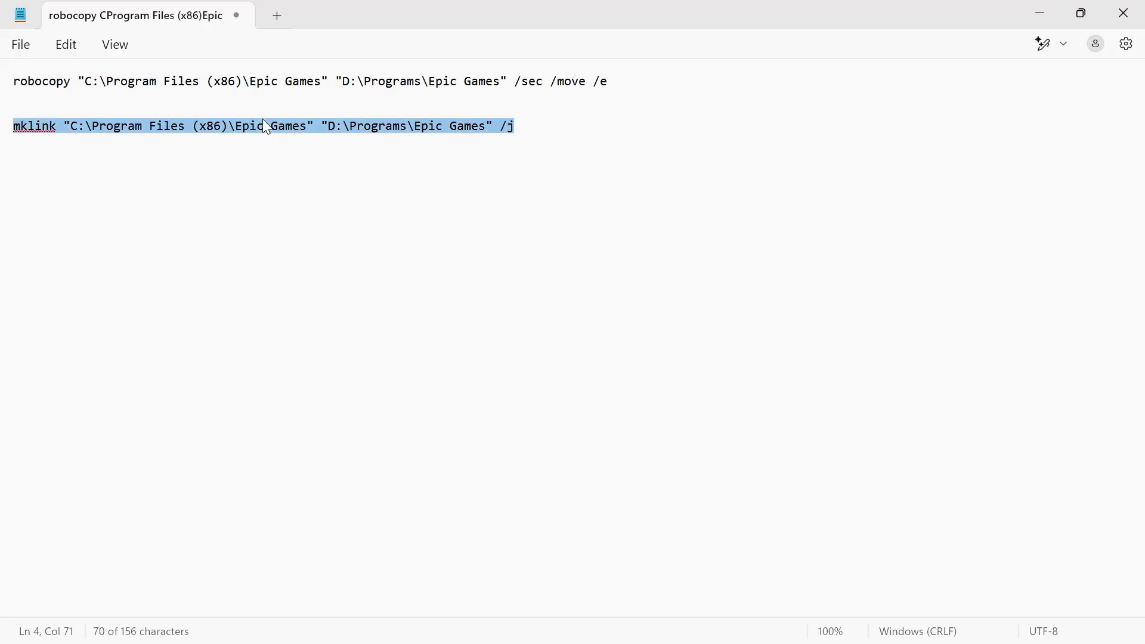
right_click(209, 128)
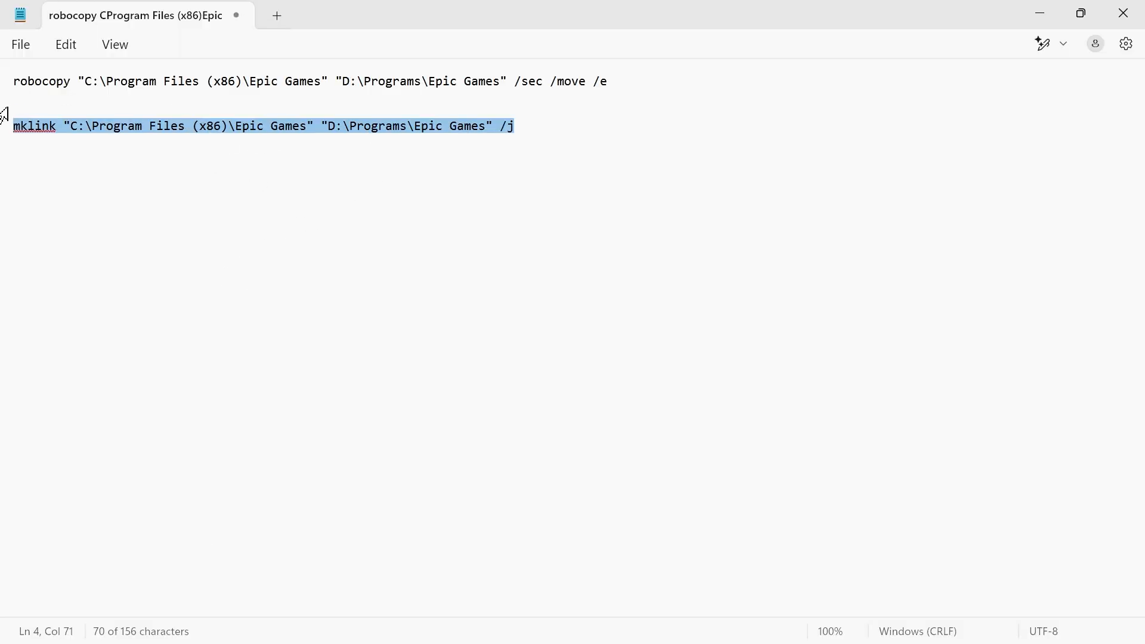
mouse_move(190, 70)
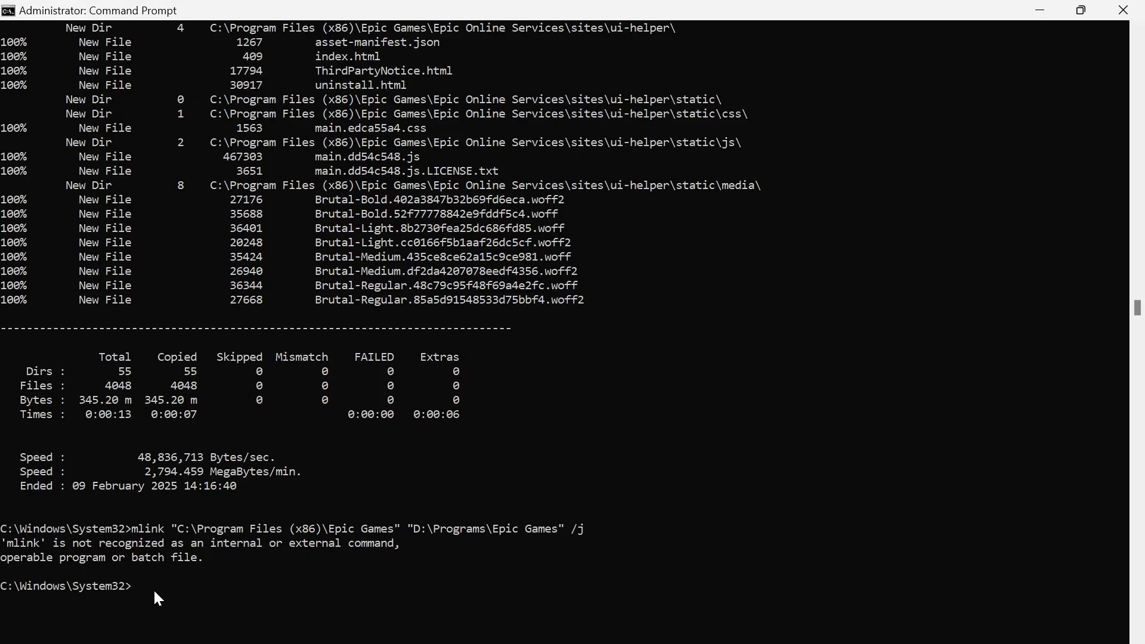
Step: Enter mklink "C:\Program Files (x86)\Epic Games" "D:\Programs\Epic Games" /j at the admin prompt
type("mklink \"C:\\Program Files (x86)\\Epic Games\" \"D:\\Programs\\Epic Games\" /j")
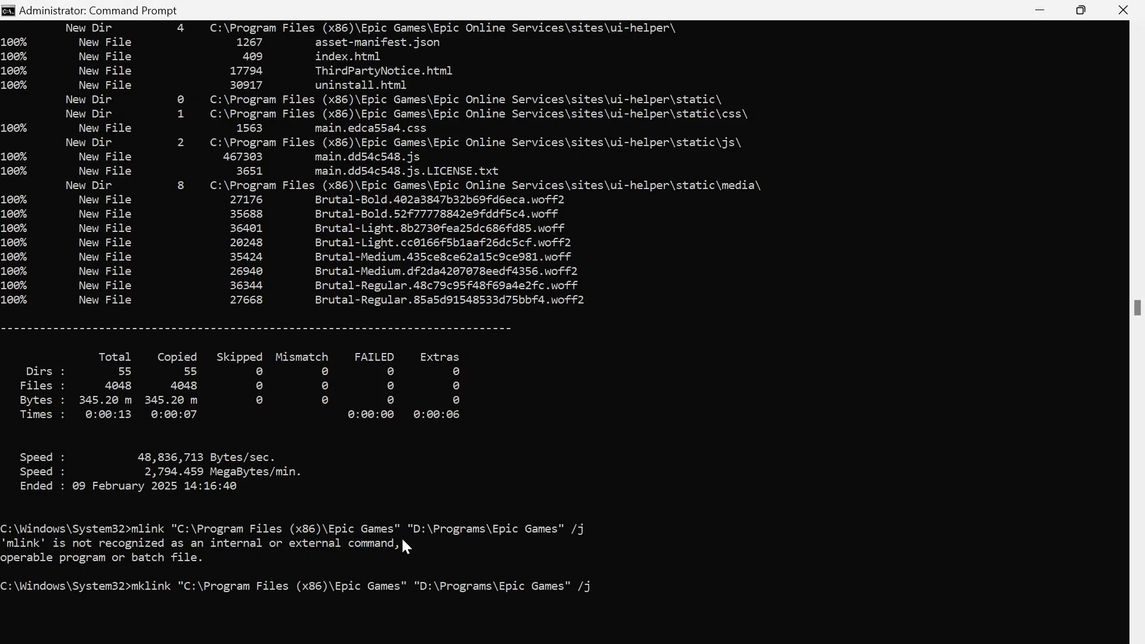